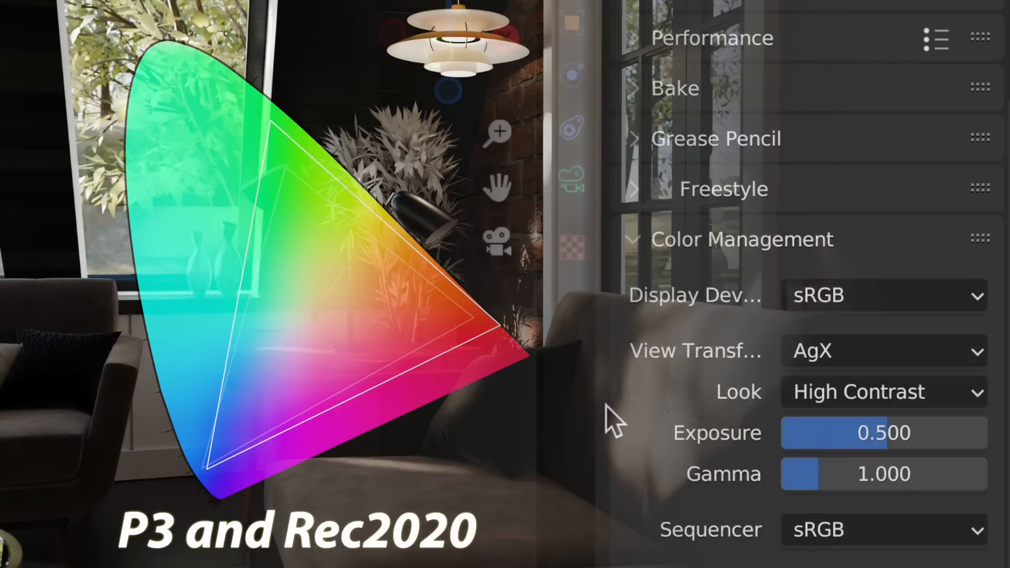
Sample a green, then a paler green from the gradient with the eyedropper.
left_click(883, 296)
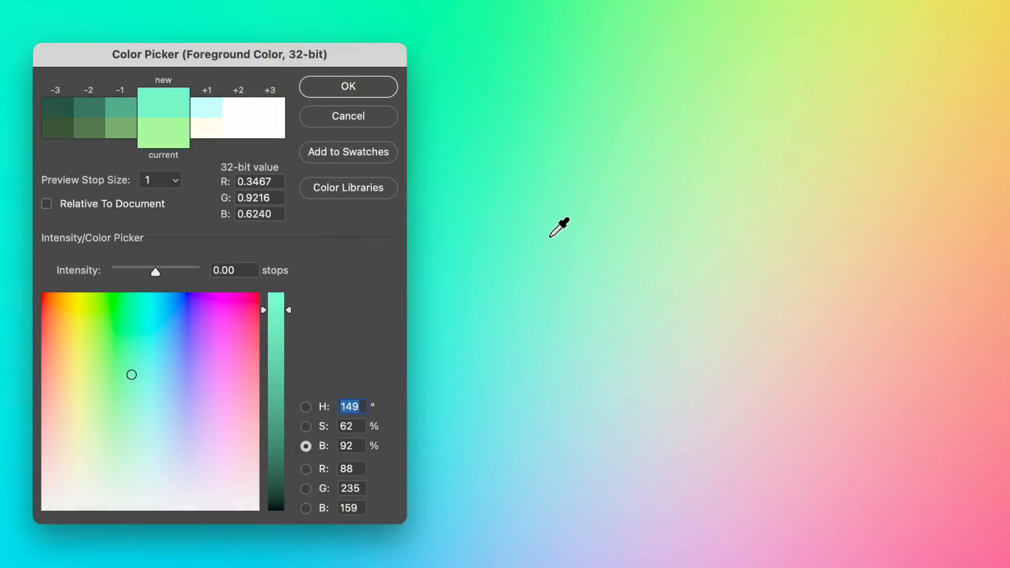
left_click(578, 265)
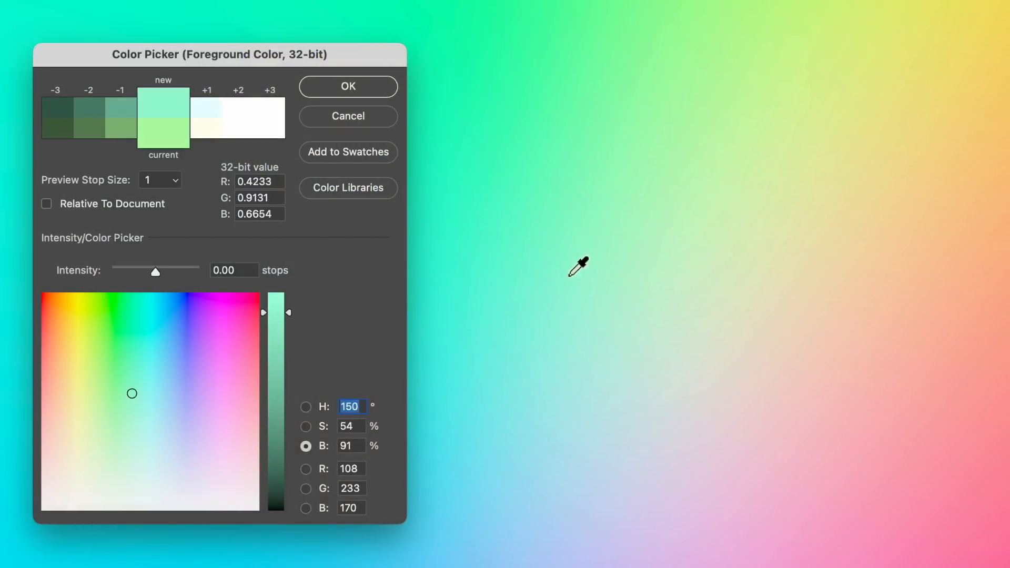
left_click(134, 349)
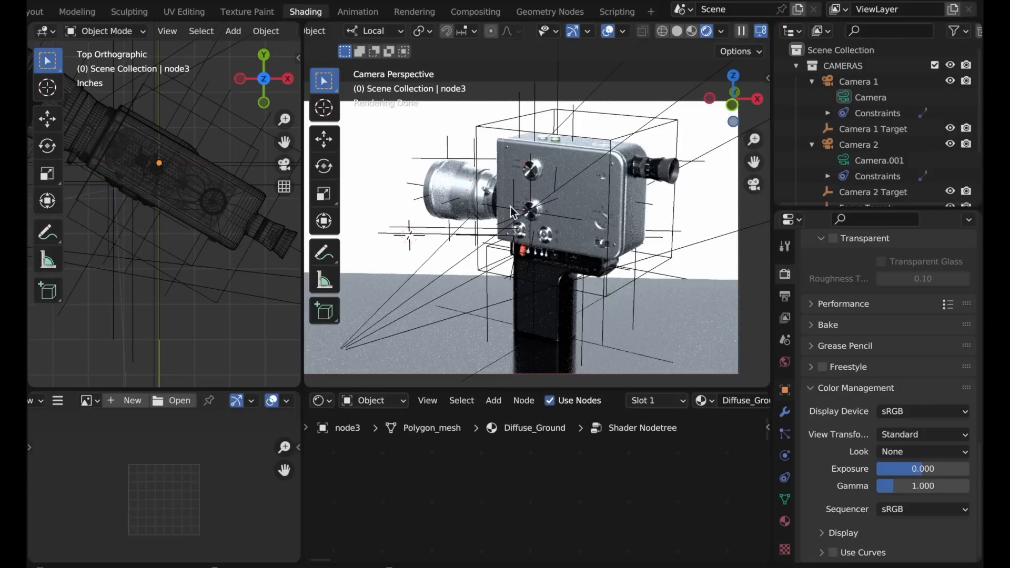
mouse_move(413, 161)
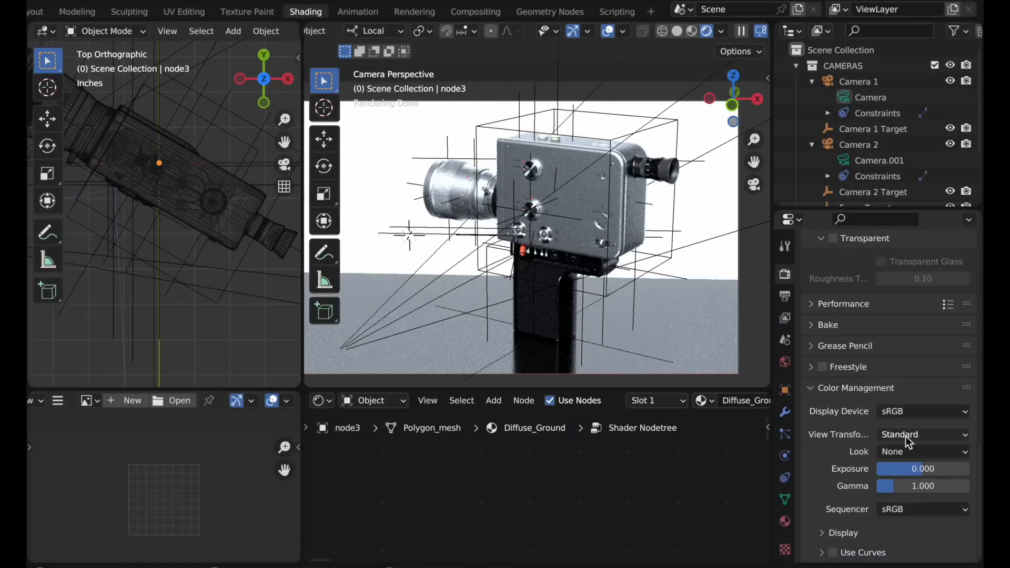
mouse_move(852, 441)
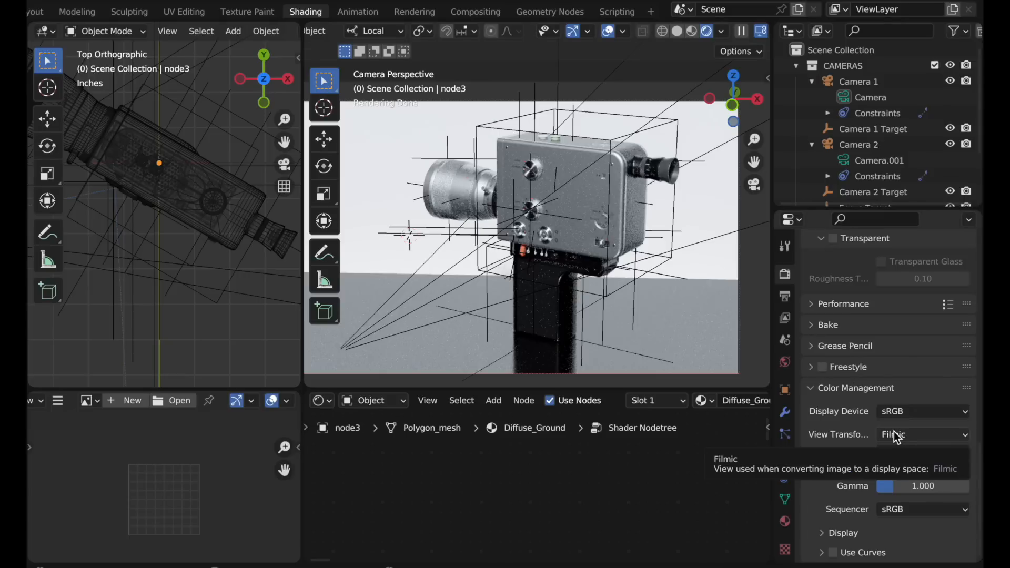
Set the camera scene's view transform to Filmic in Color Management.
left_click(923, 435)
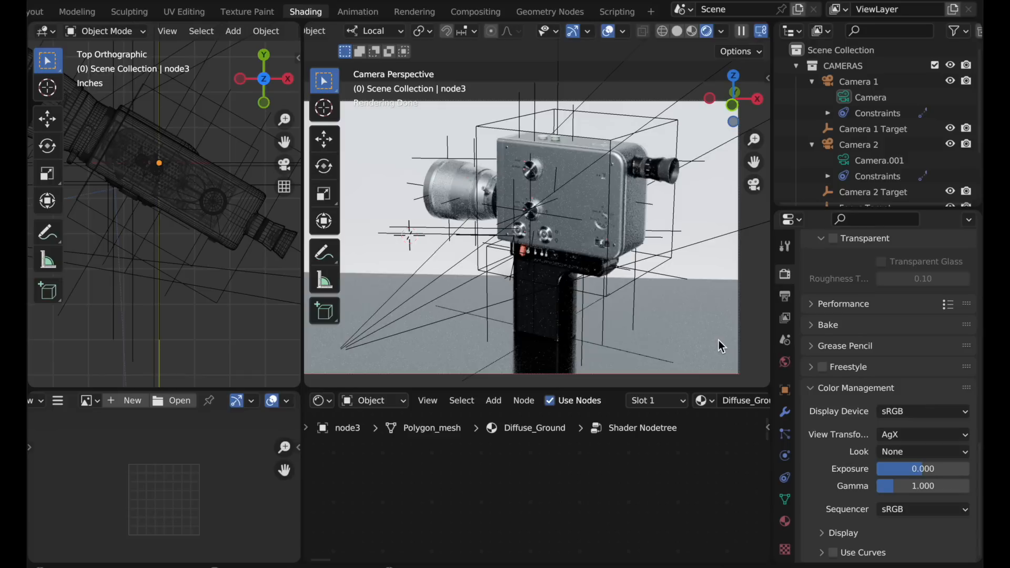
mouse_move(918, 451)
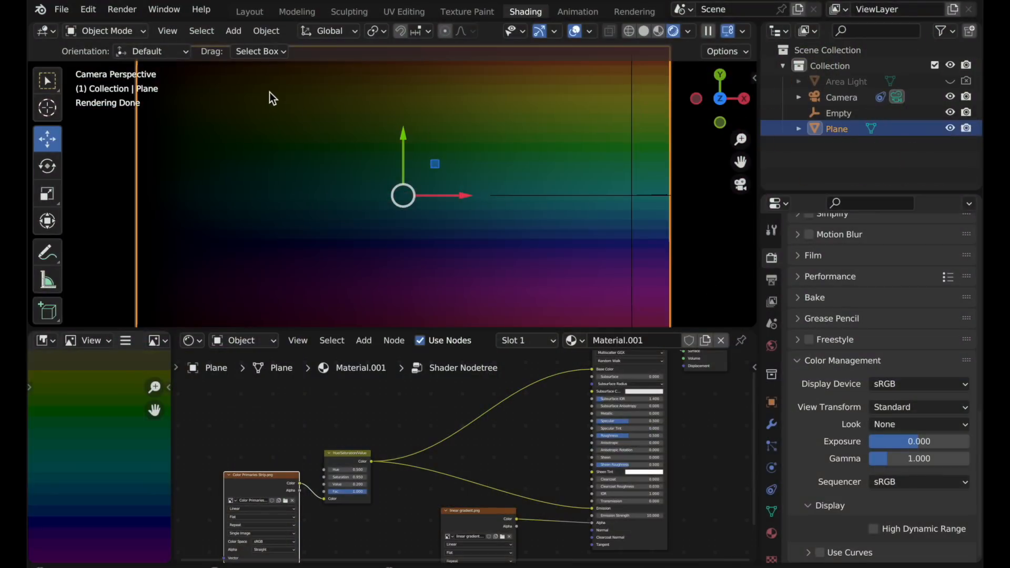
mouse_move(316, 264)
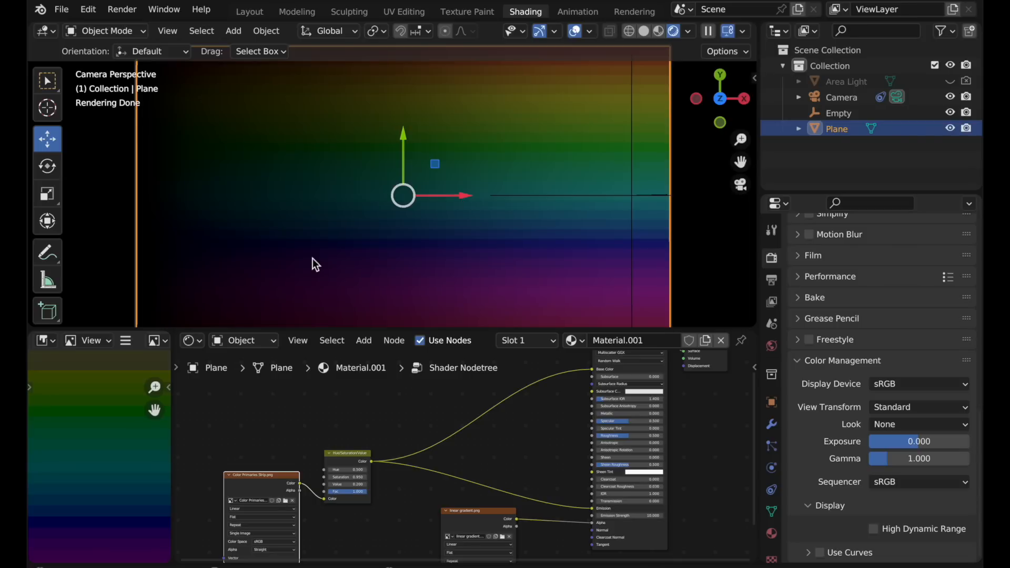
mouse_move(108, 406)
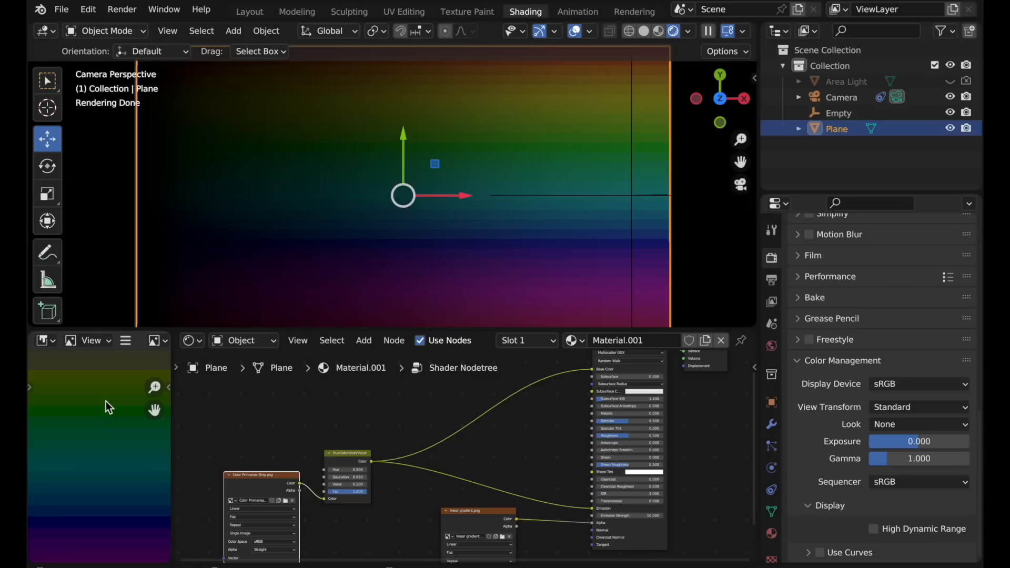
mouse_move(96, 492)
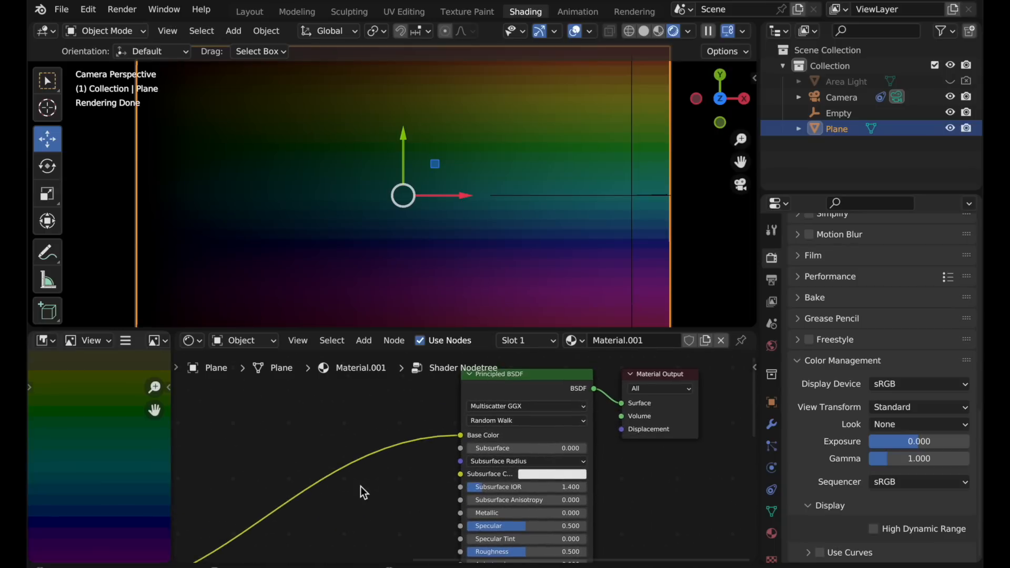
mouse_move(450, 465)
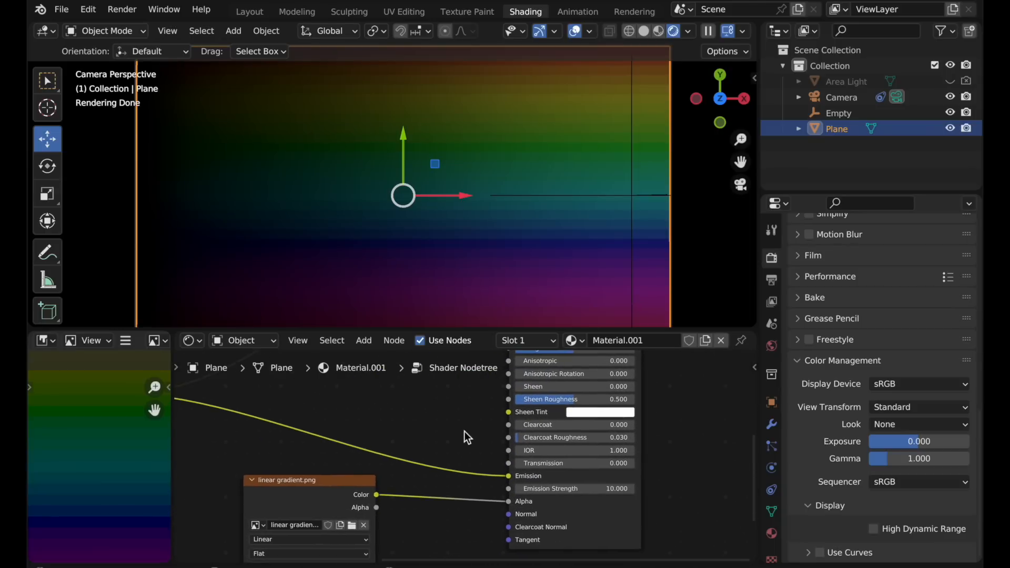
mouse_move(488, 461)
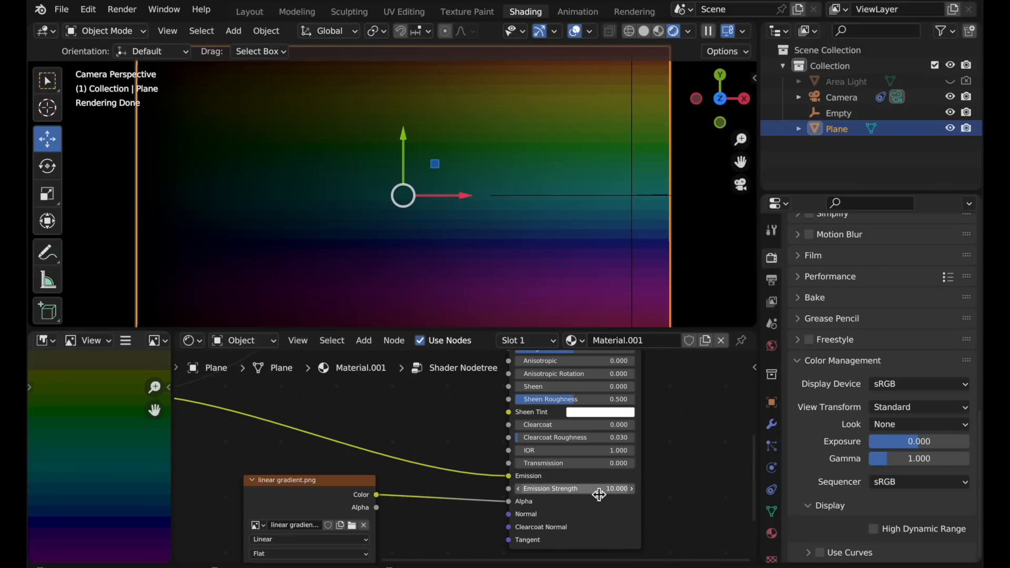
mouse_move(602, 488)
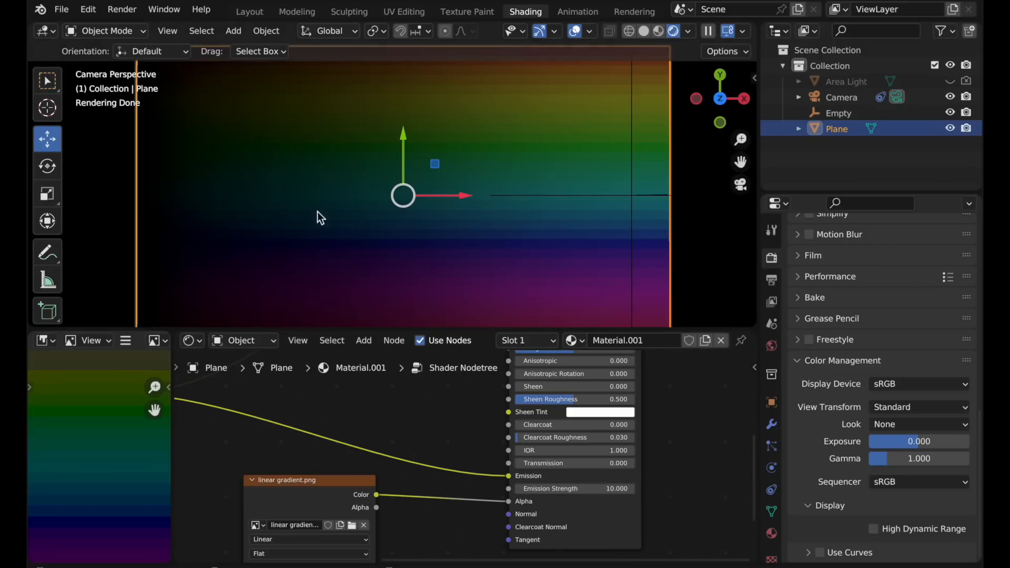
mouse_move(215, 215)
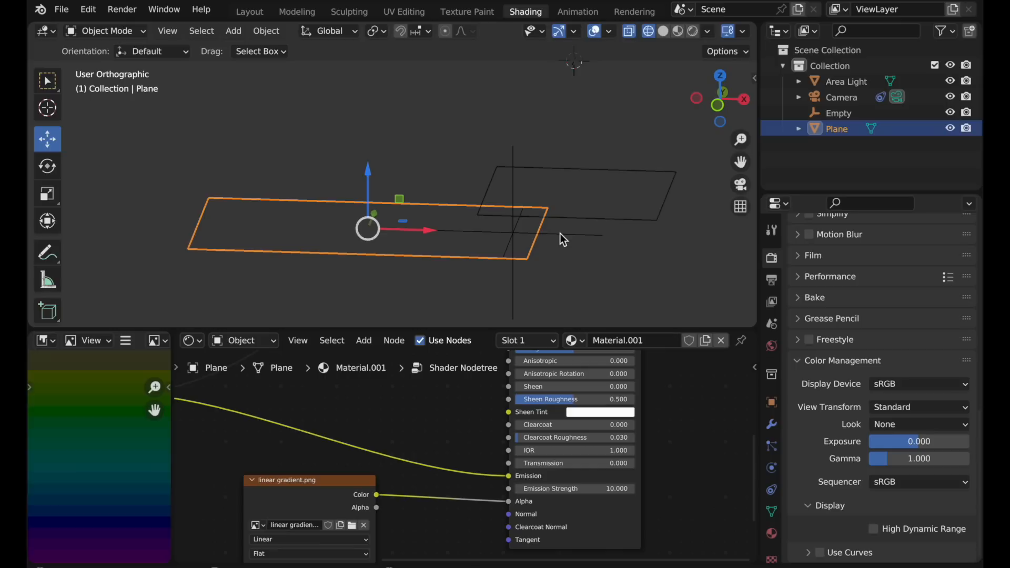
mouse_move(493, 254)
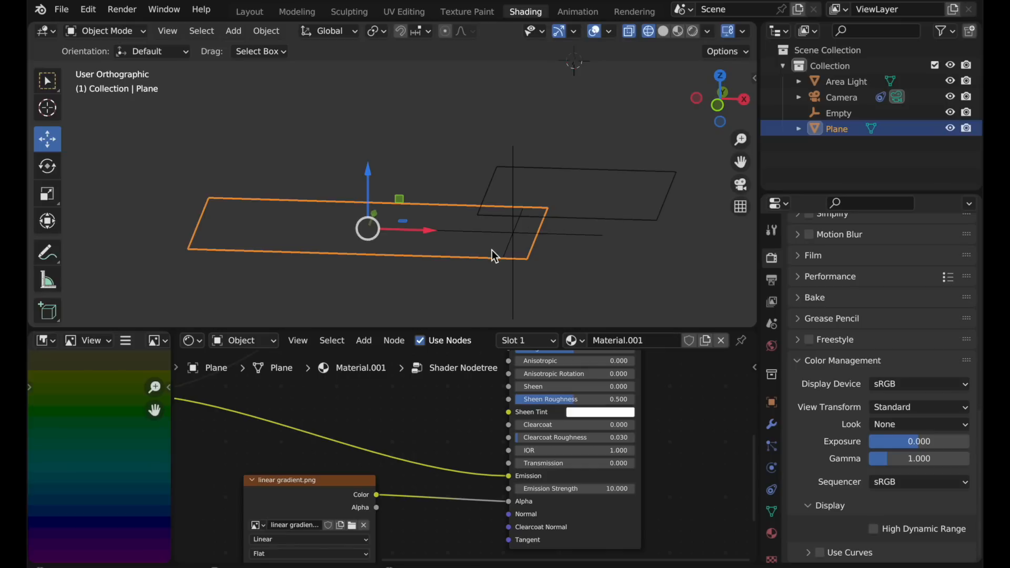
mouse_move(741, 185)
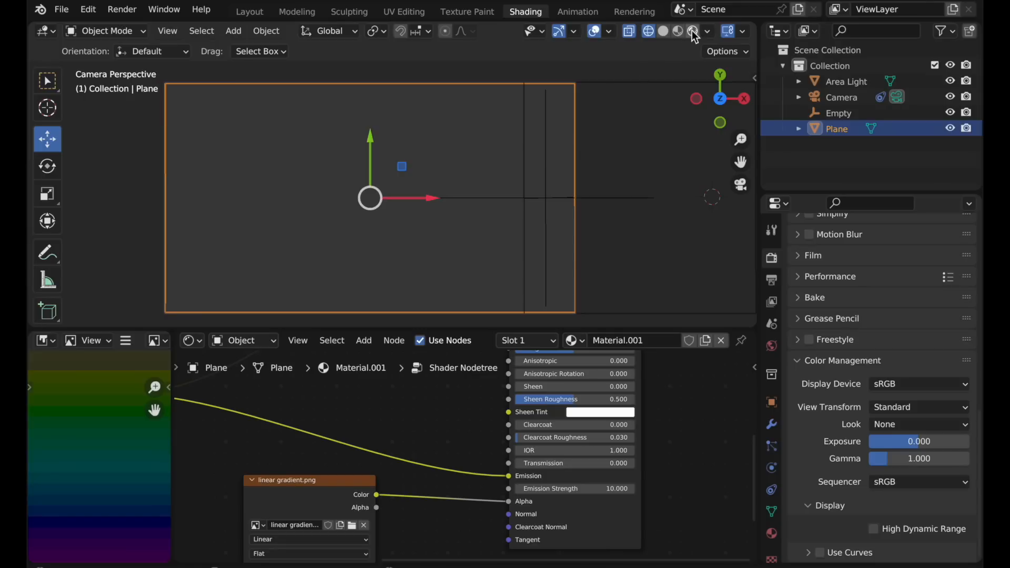
Show the gradient plane in rendered shading and bring up the View Transform list.
left_click(674, 30)
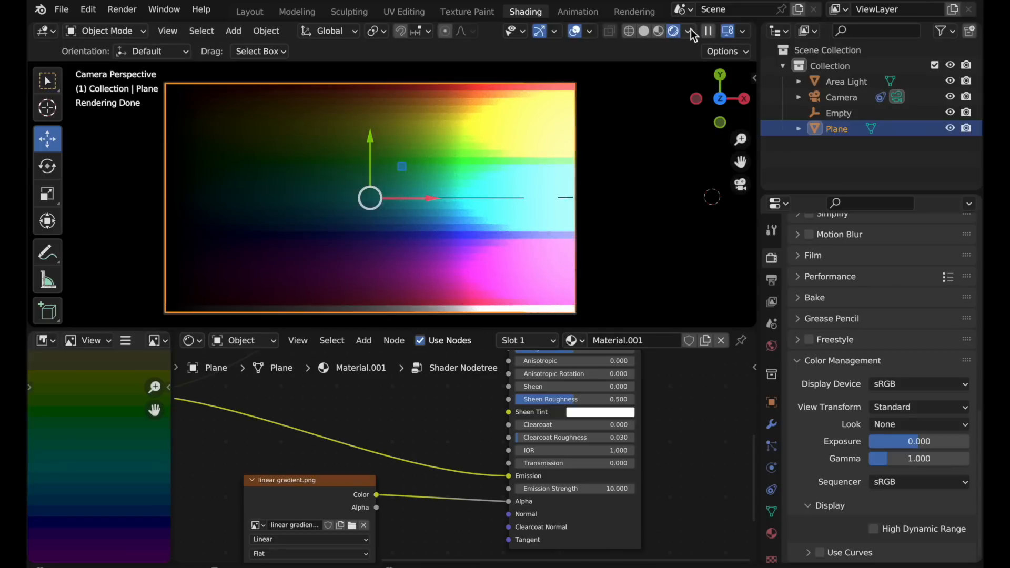
left_click(673, 30)
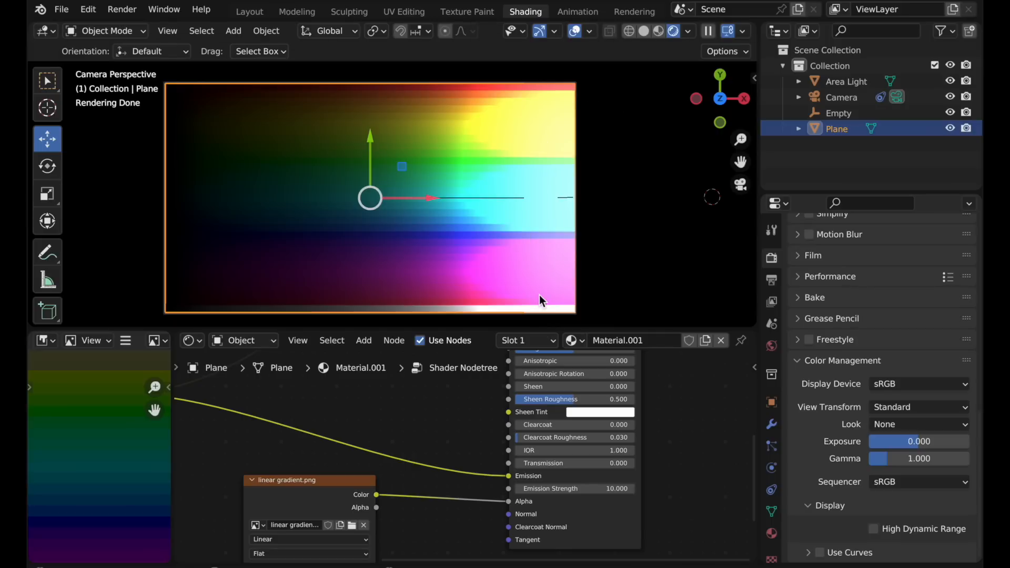
mouse_move(566, 304)
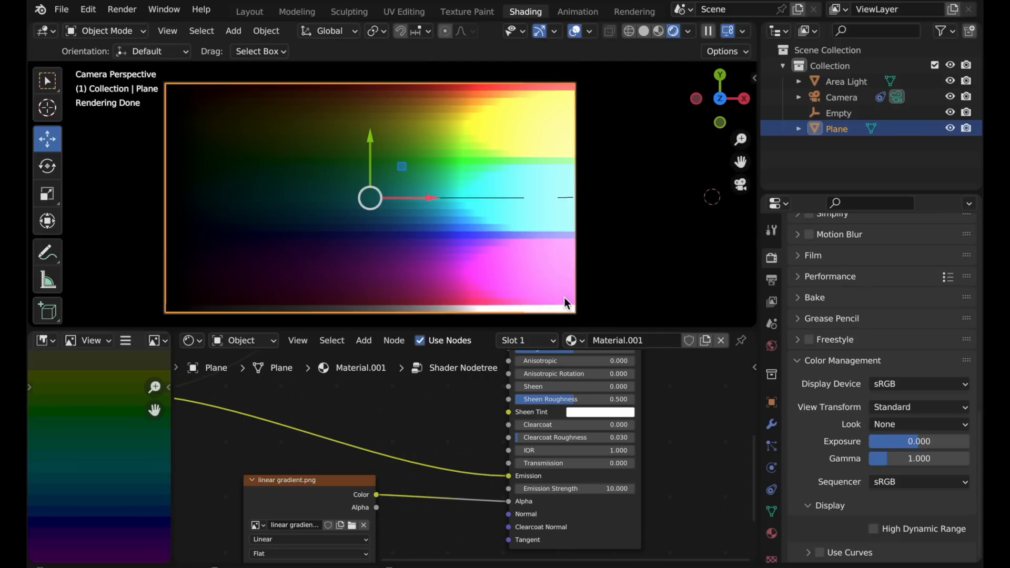
mouse_move(576, 242)
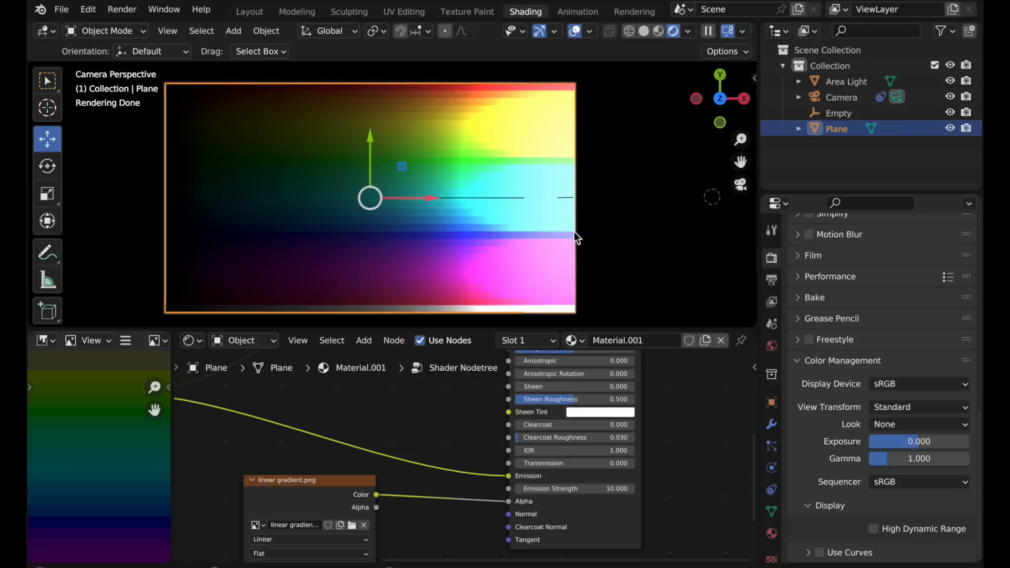
mouse_move(574, 100)
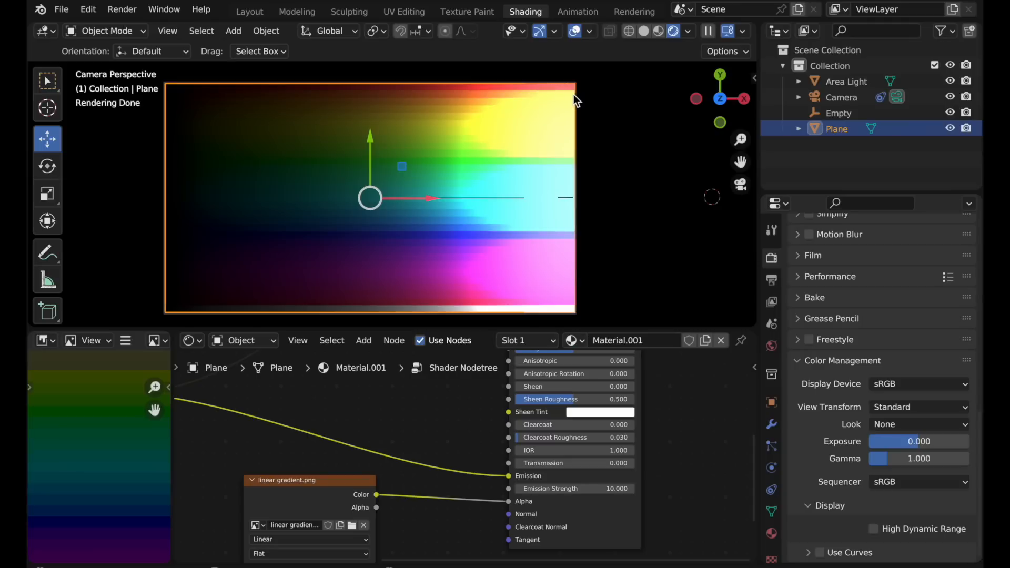
mouse_move(575, 150)
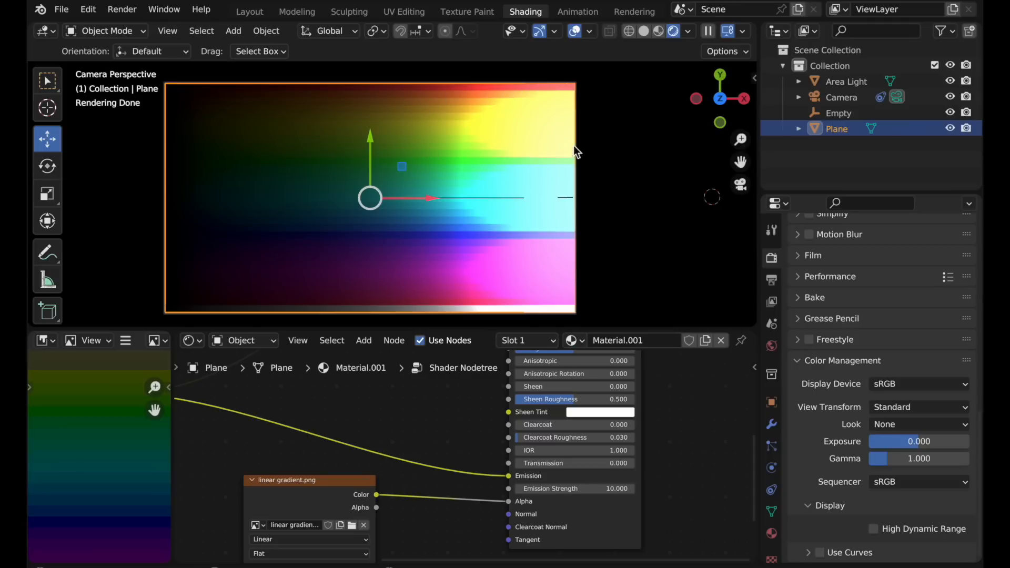
mouse_move(518, 166)
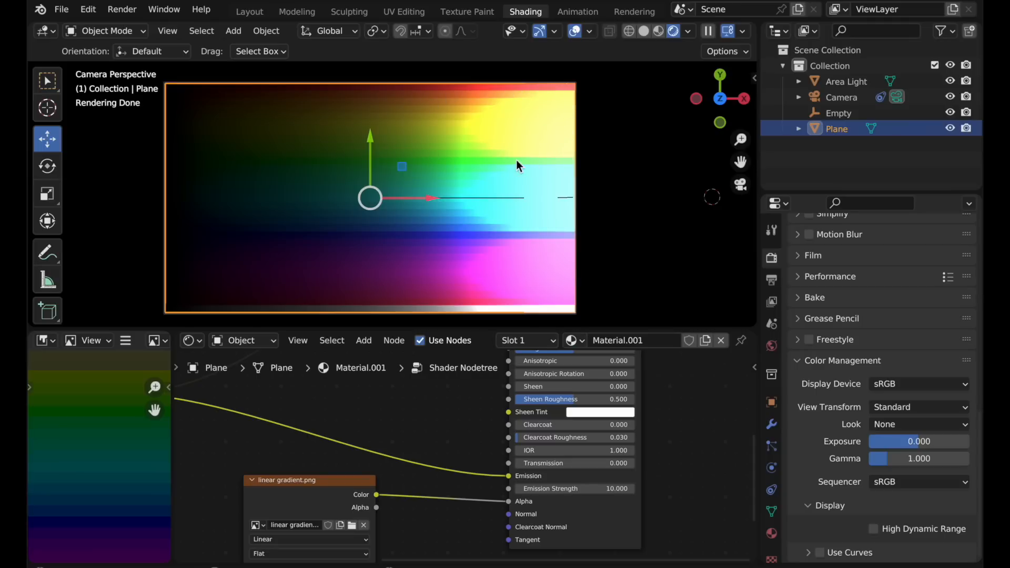
mouse_move(536, 231)
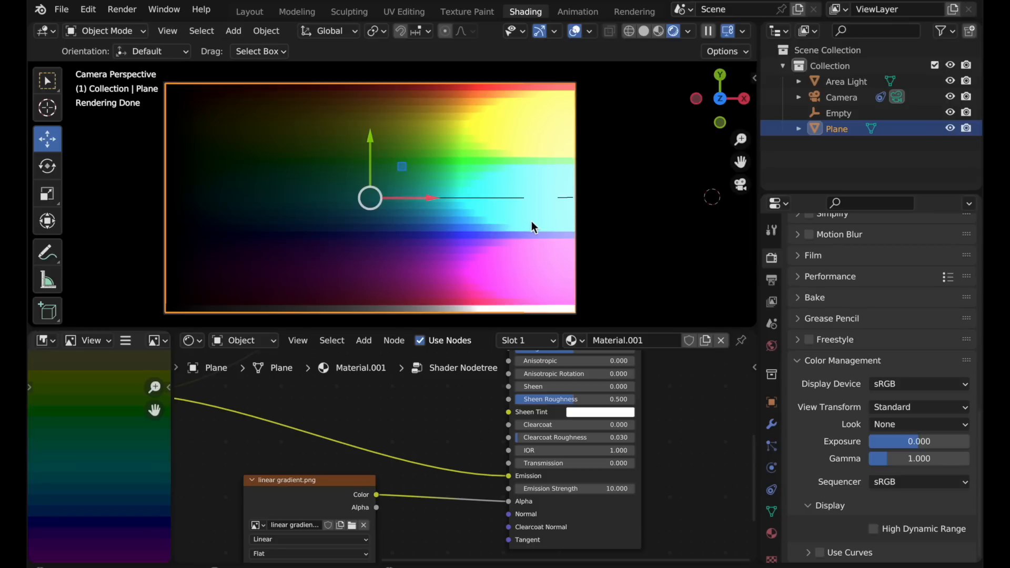
mouse_move(541, 234)
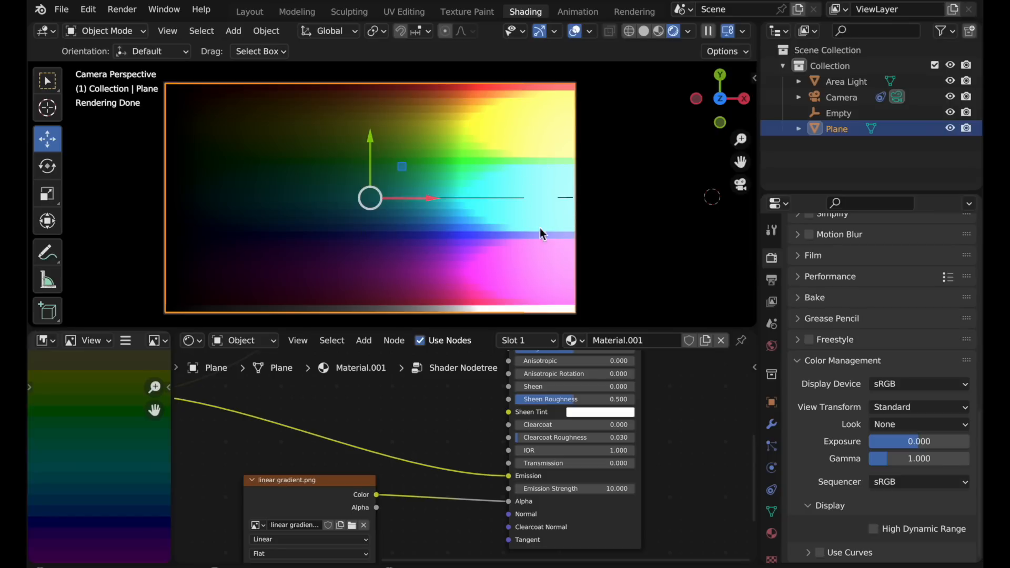
mouse_move(558, 311)
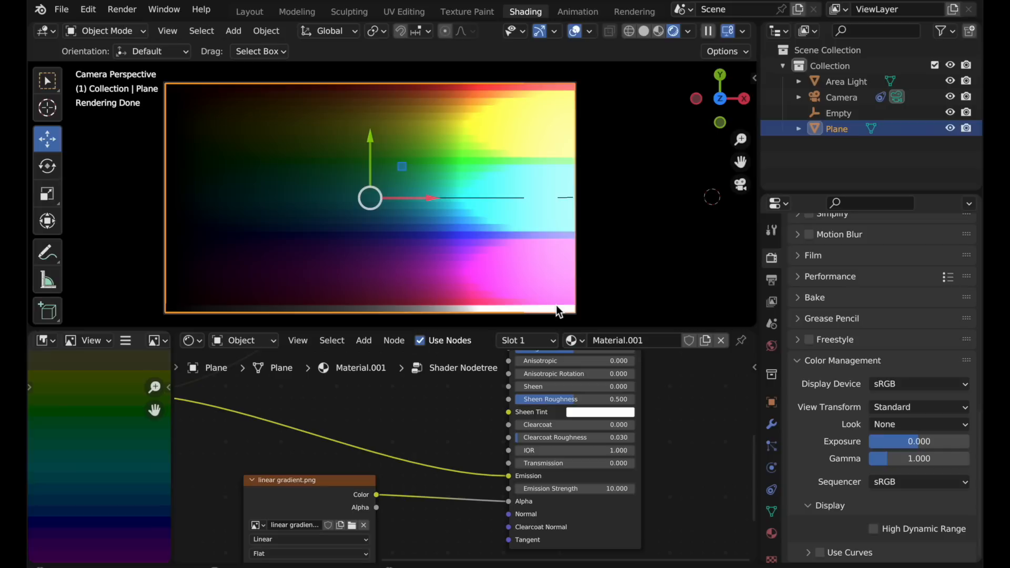
mouse_move(341, 221)
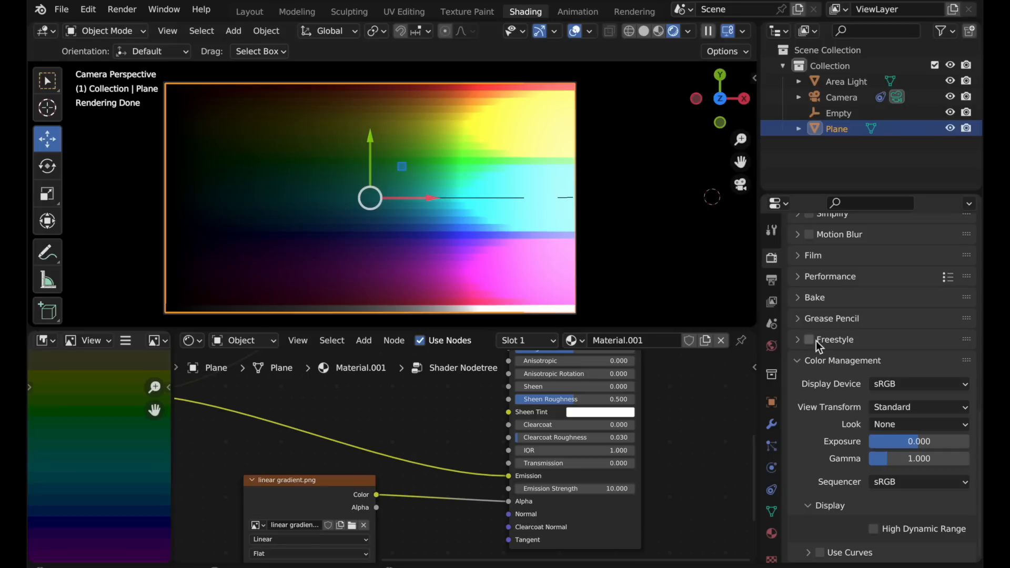
left_click(918, 406)
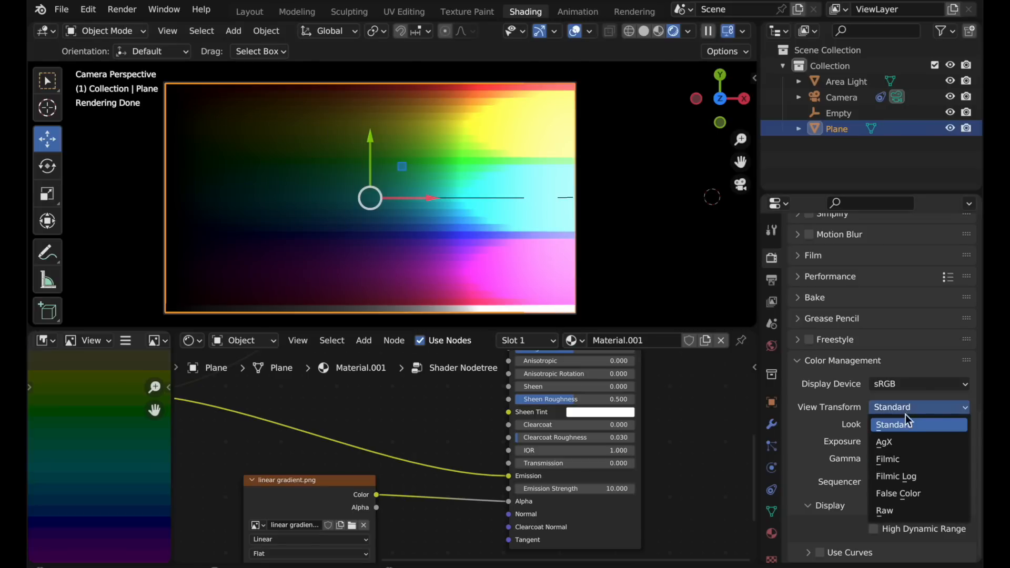
Choose Filmic for the gradient scene, softening the blown-out highlights.
left_click(889, 459)
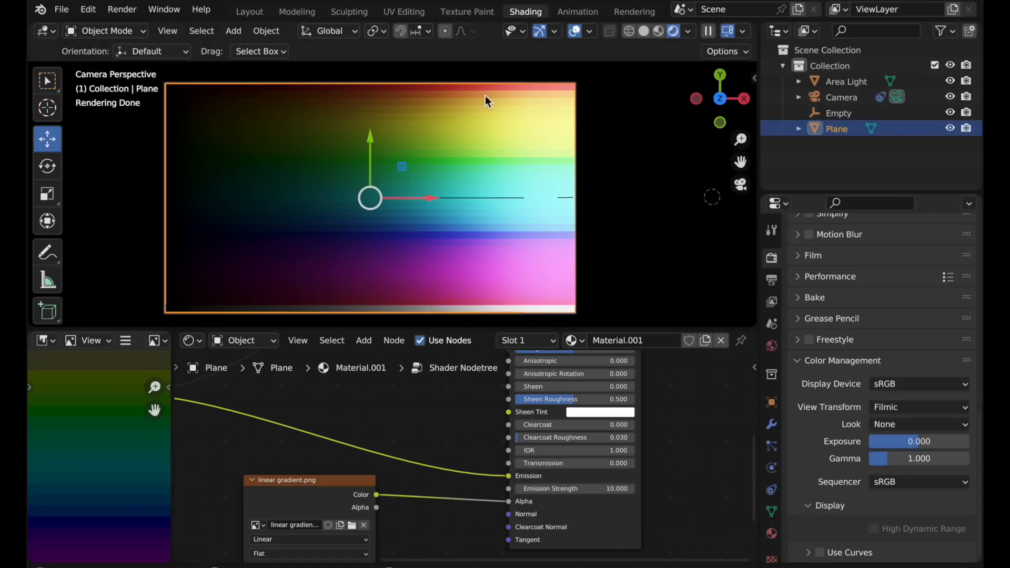
mouse_move(471, 154)
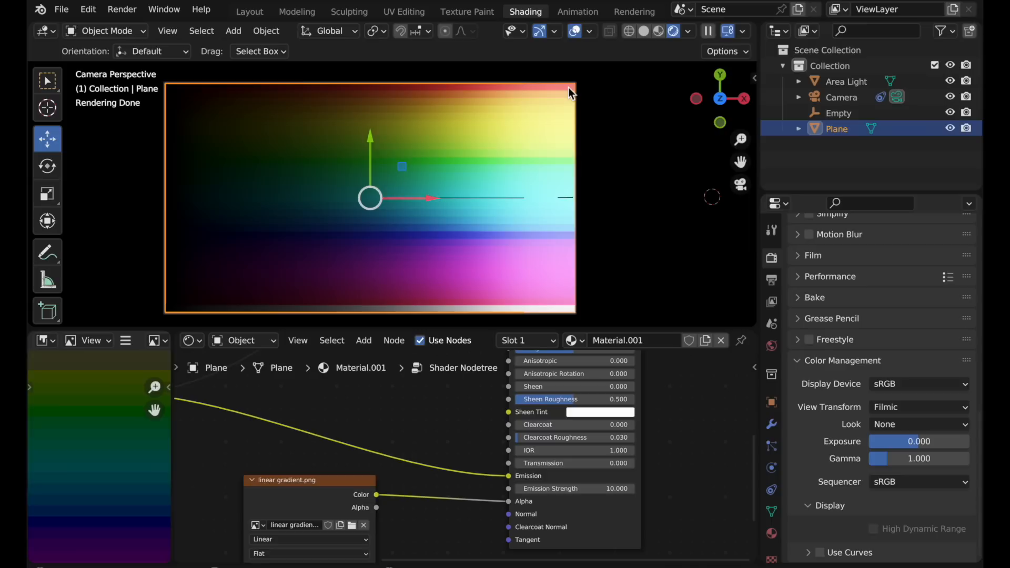
mouse_move(617, 203)
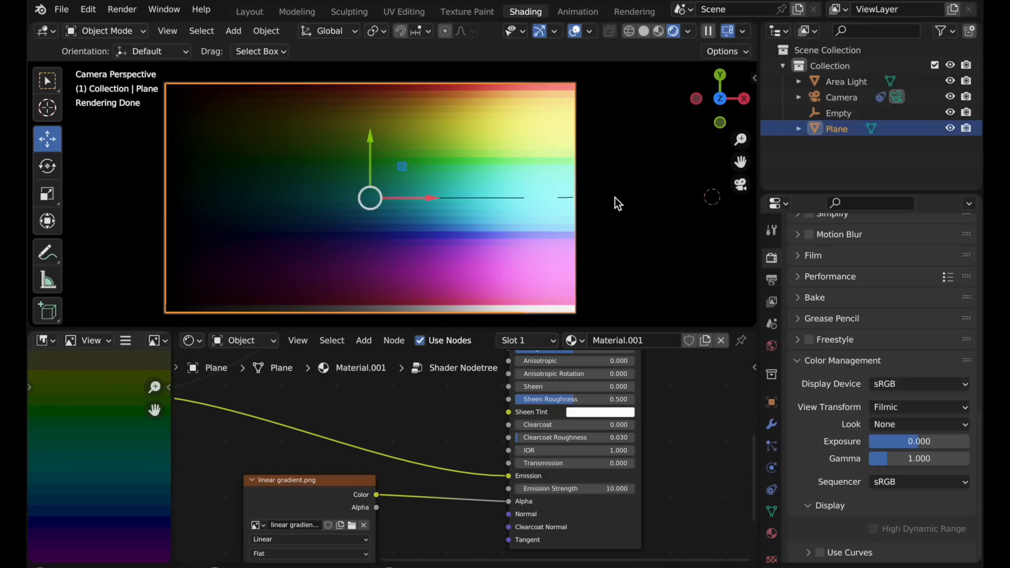
mouse_move(883, 429)
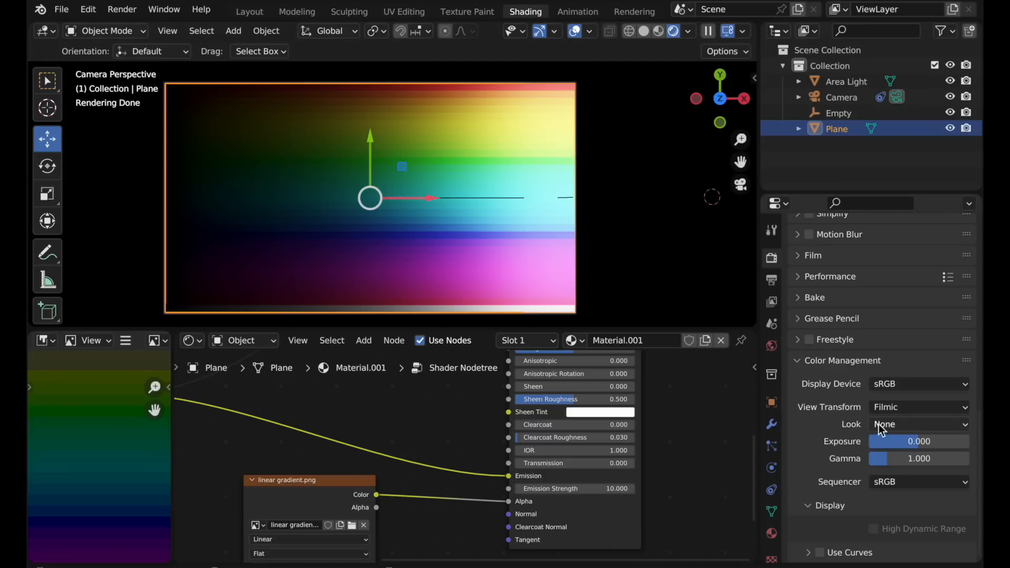
Choose AgX for the gradient scene, giving a more even highlight roll-off.
left_click(918, 406)
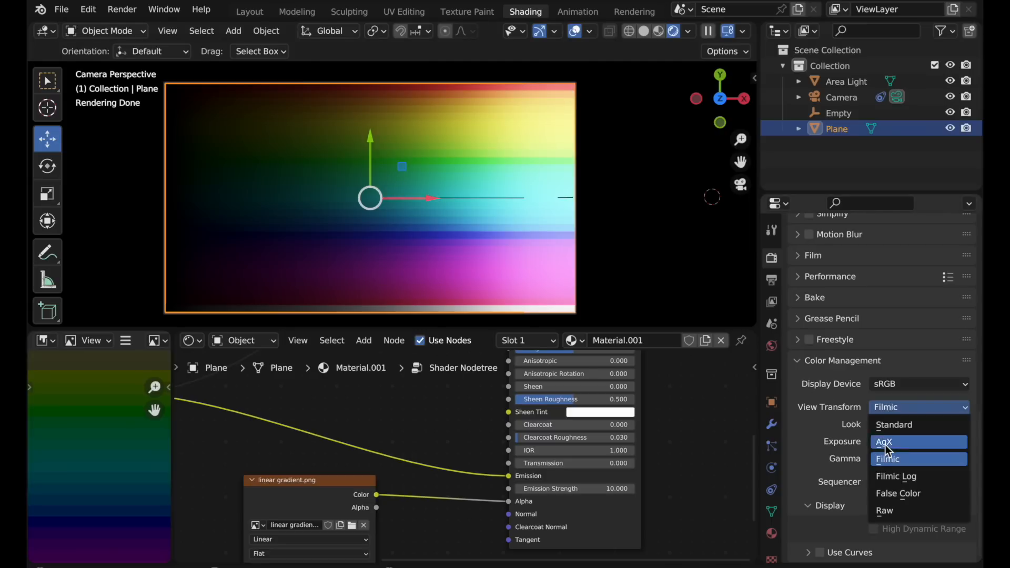
left_click(884, 441)
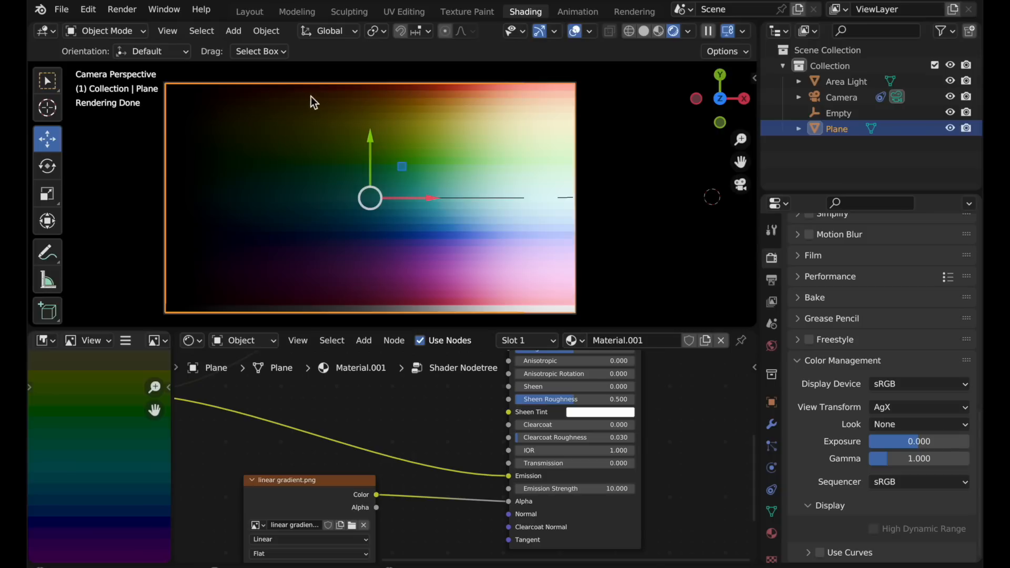
mouse_move(470, 103)
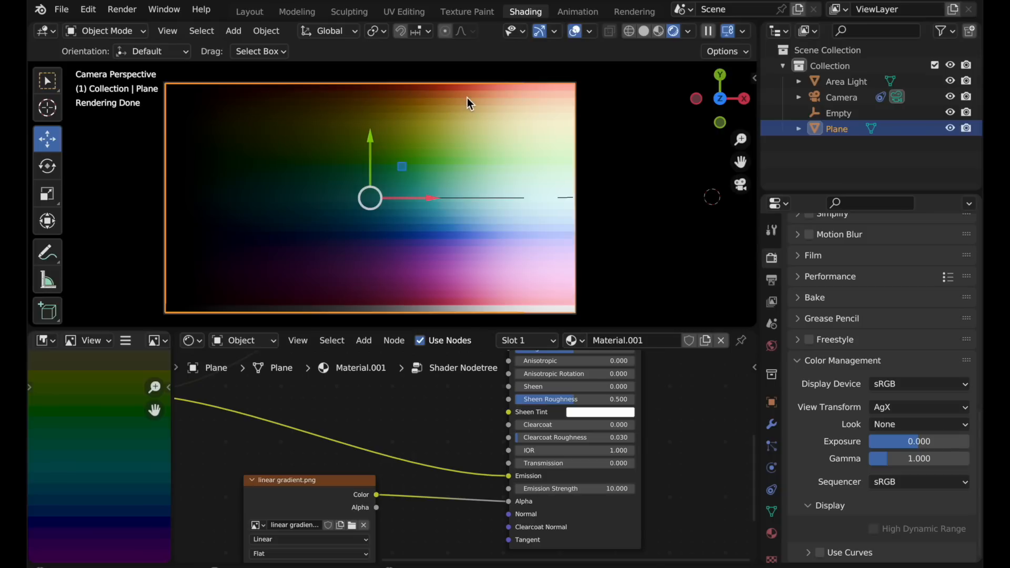
mouse_move(562, 121)
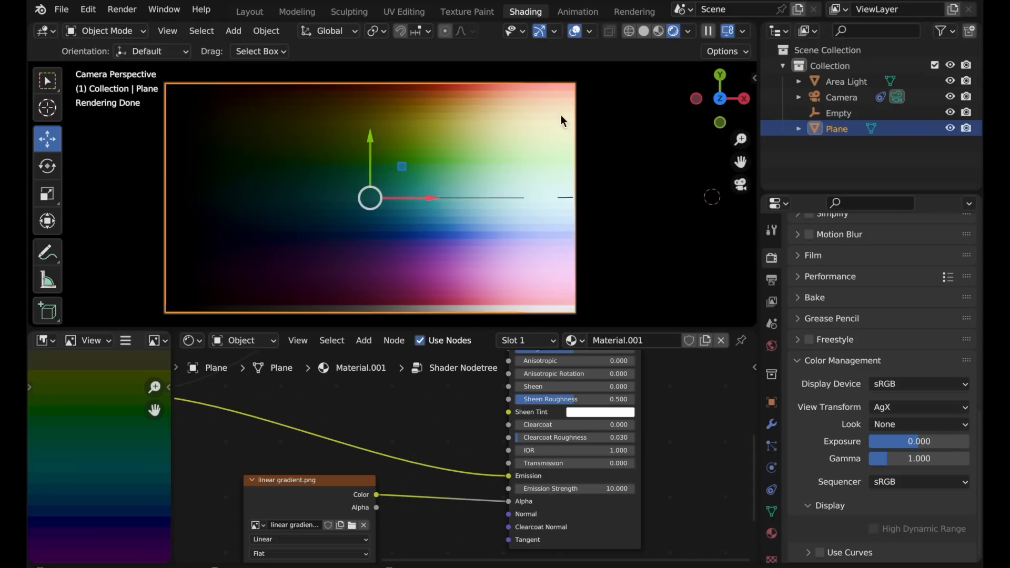
mouse_move(580, 136)
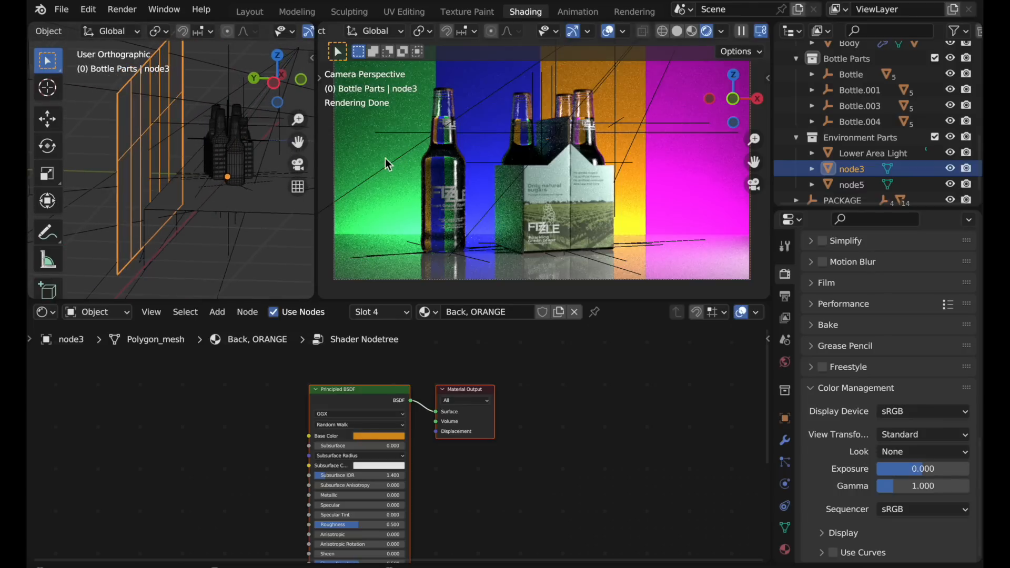
mouse_move(572, 203)
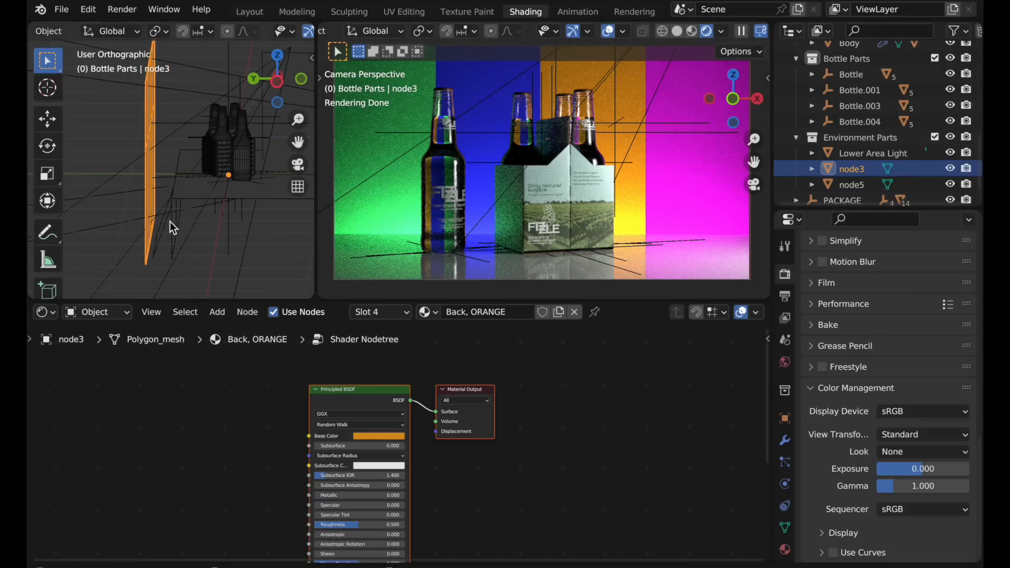
Select the lower area light, then the orange backdrop panel in the viewport.
left_click(874, 152)
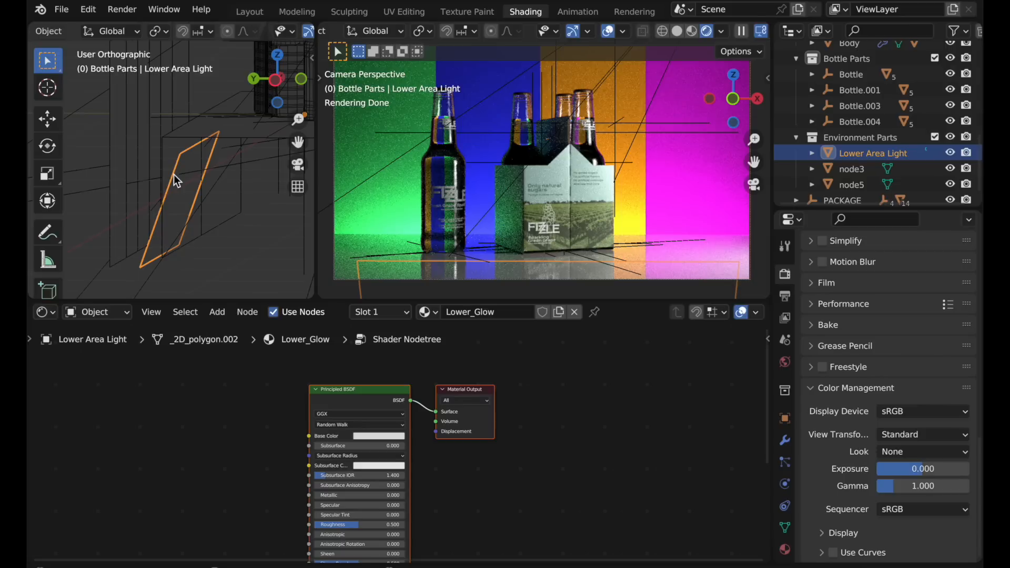
mouse_move(630, 245)
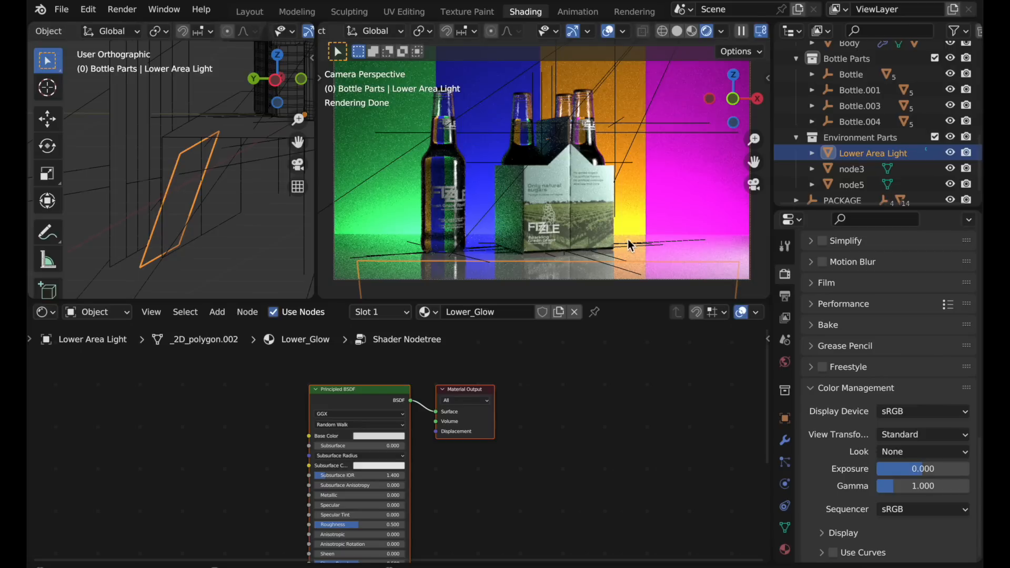
left_click(852, 168)
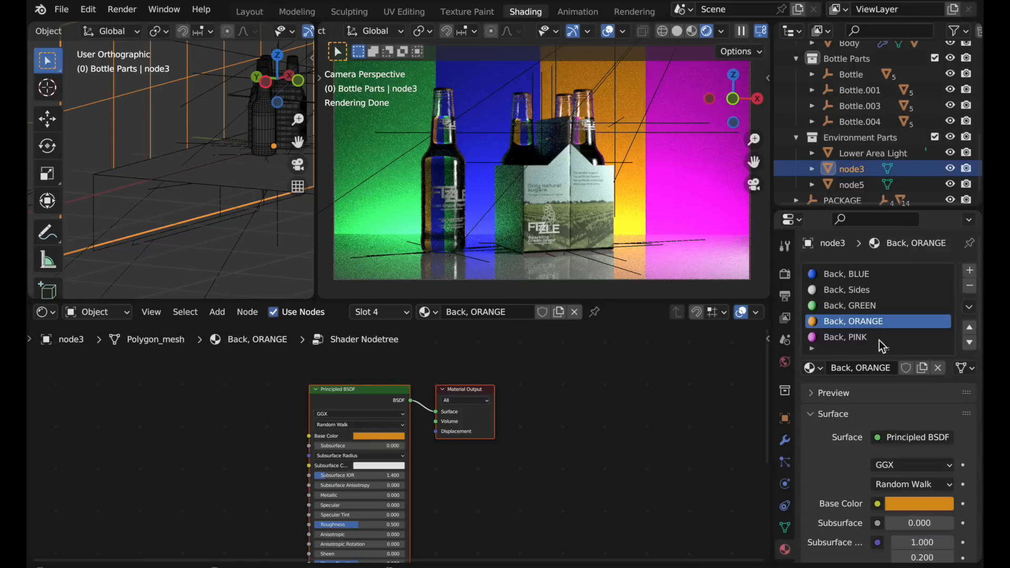
mouse_move(860, 309)
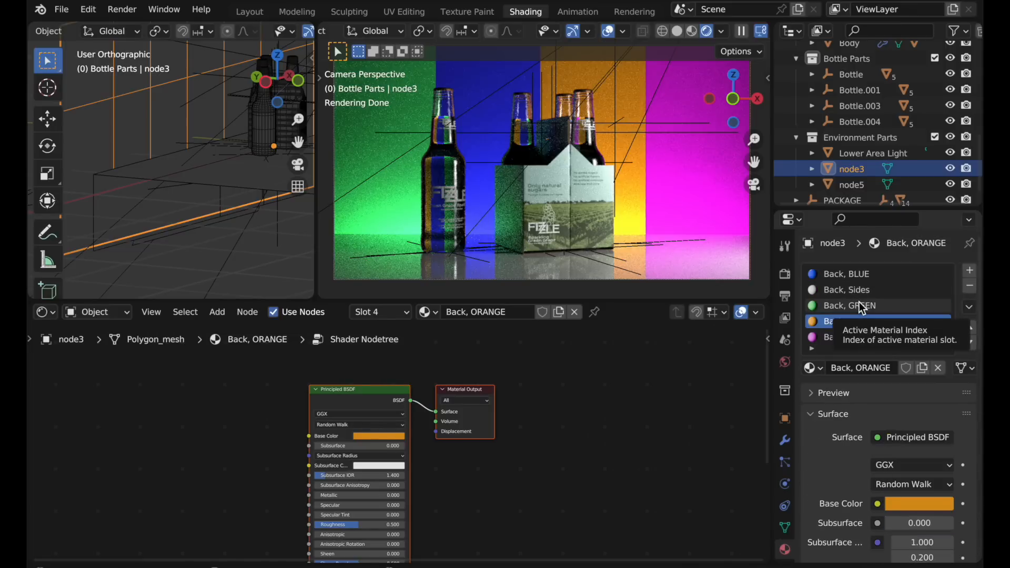
Make the Back, PINK material slot active to inspect its colour.
left_click(848, 337)
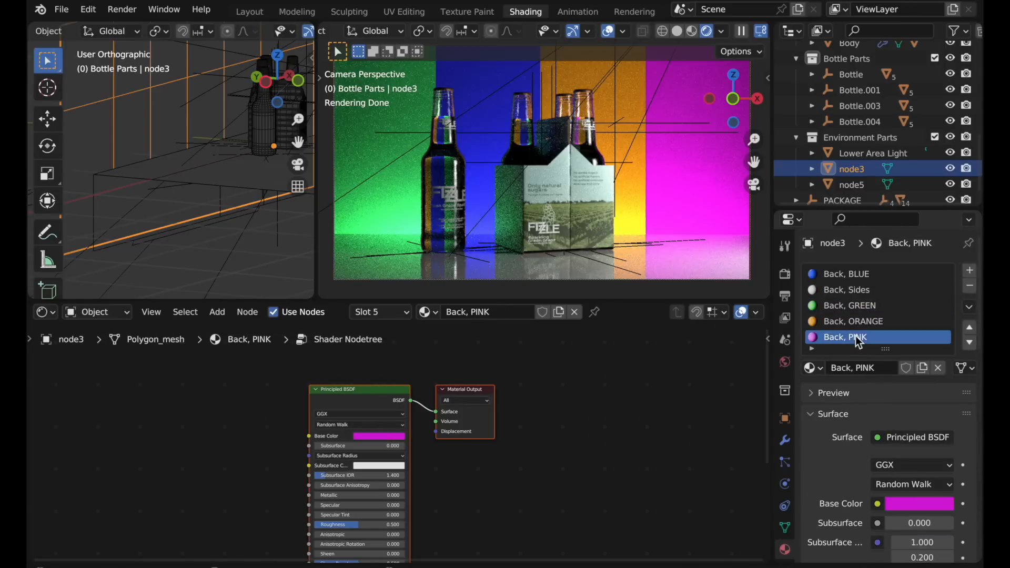
mouse_move(918, 504)
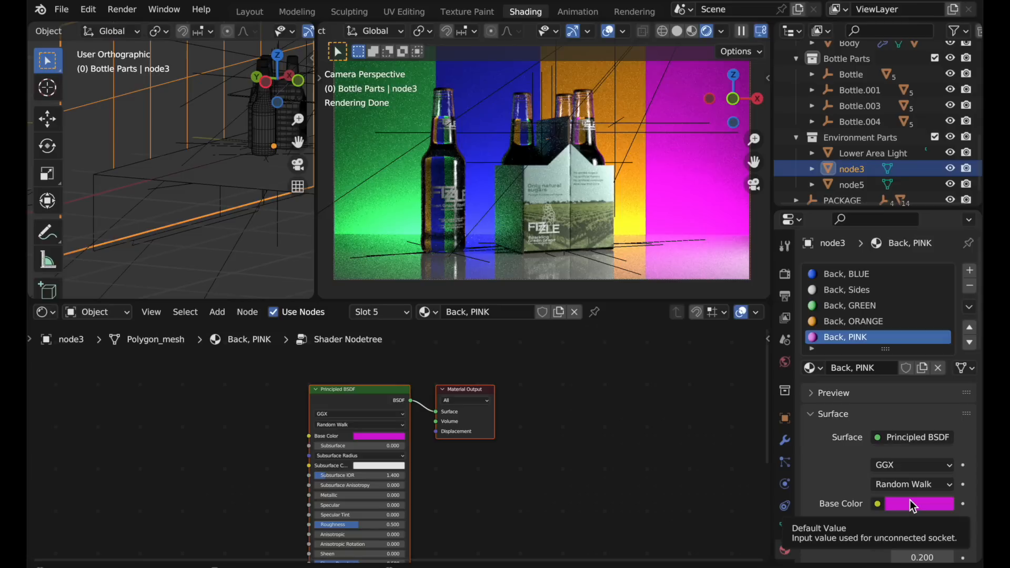
mouse_move(705, 216)
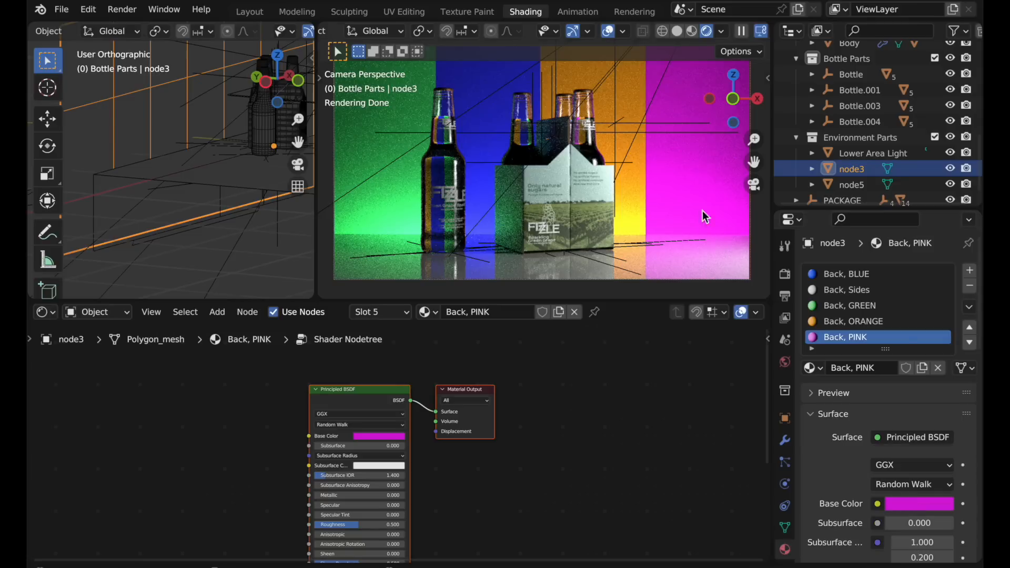
mouse_move(704, 231)
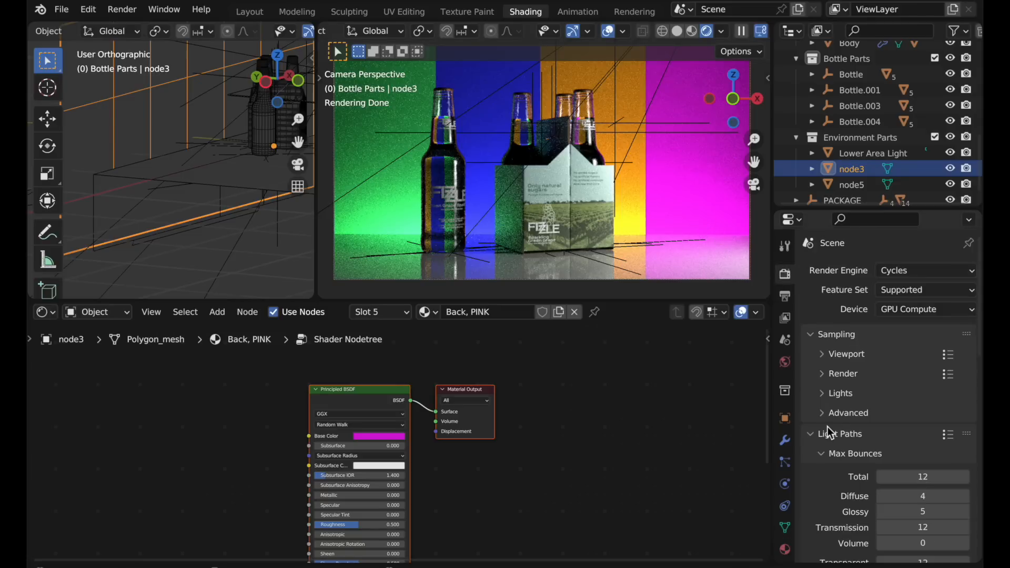
In Color Management, try Display P3 as the display device, then return it to sRGB.
scroll("down", 3)
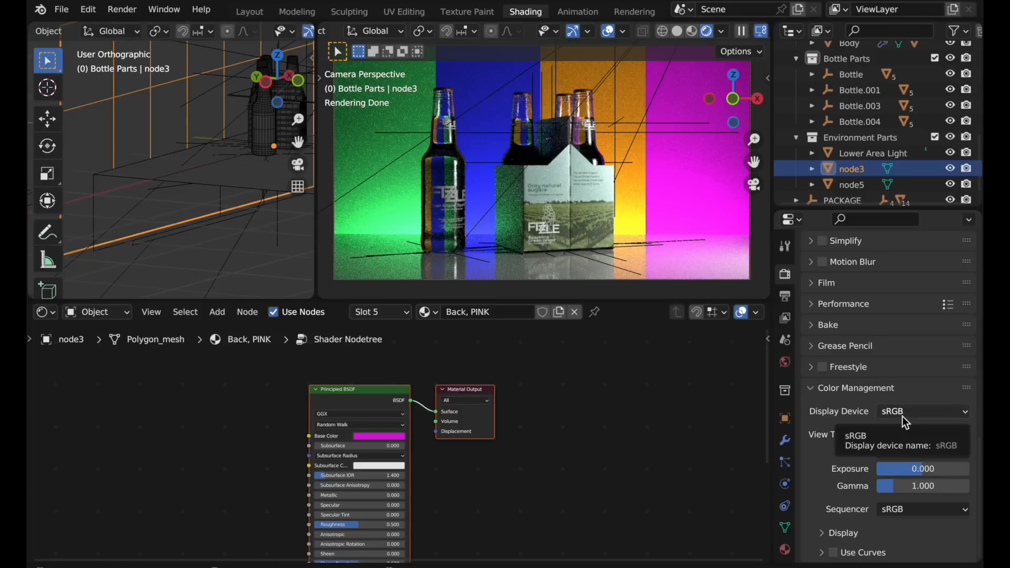
mouse_move(741, 240)
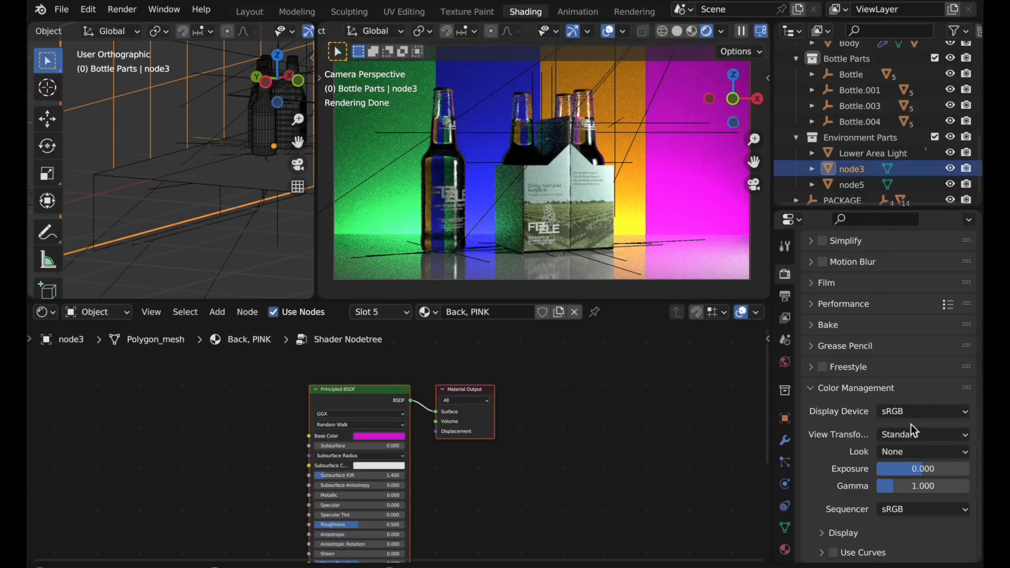
mouse_move(905, 411)
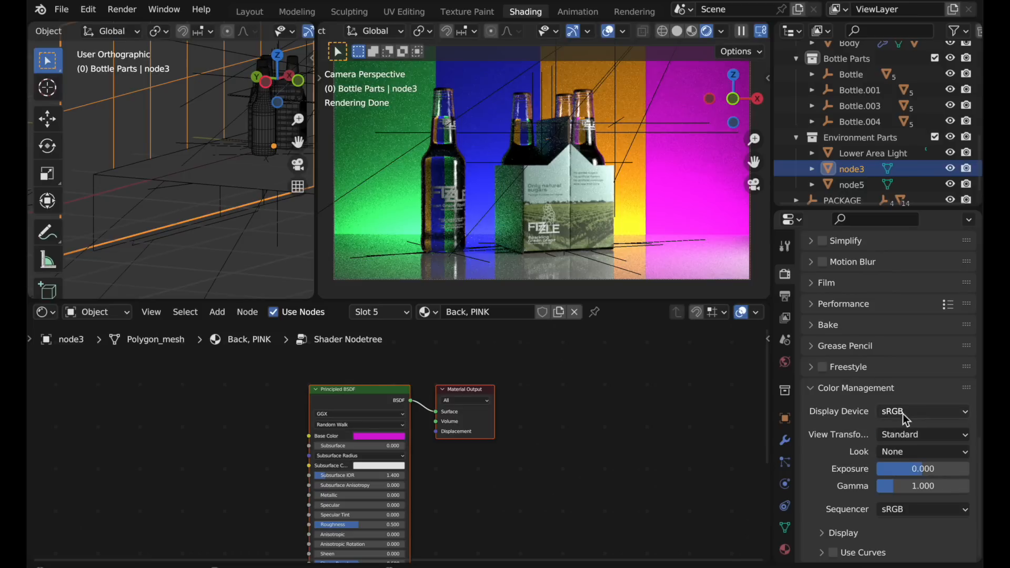
left_click(923, 411)
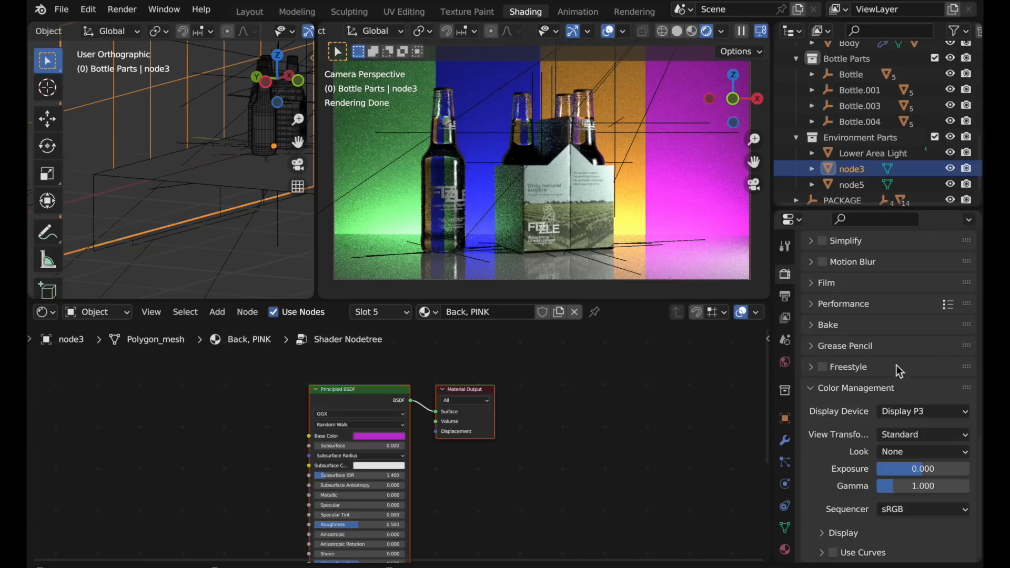
left_click(923, 411)
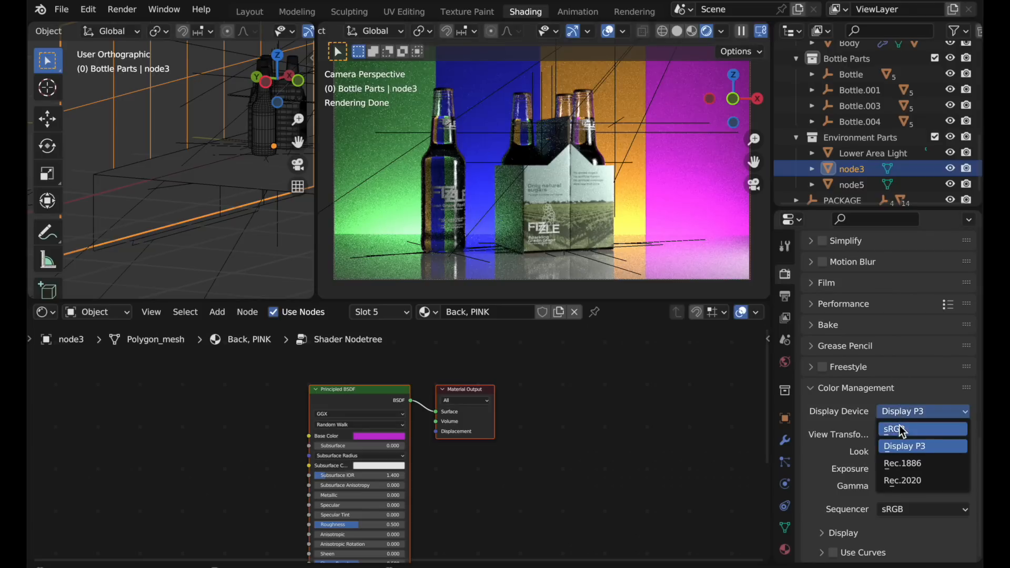
left_click(894, 428)
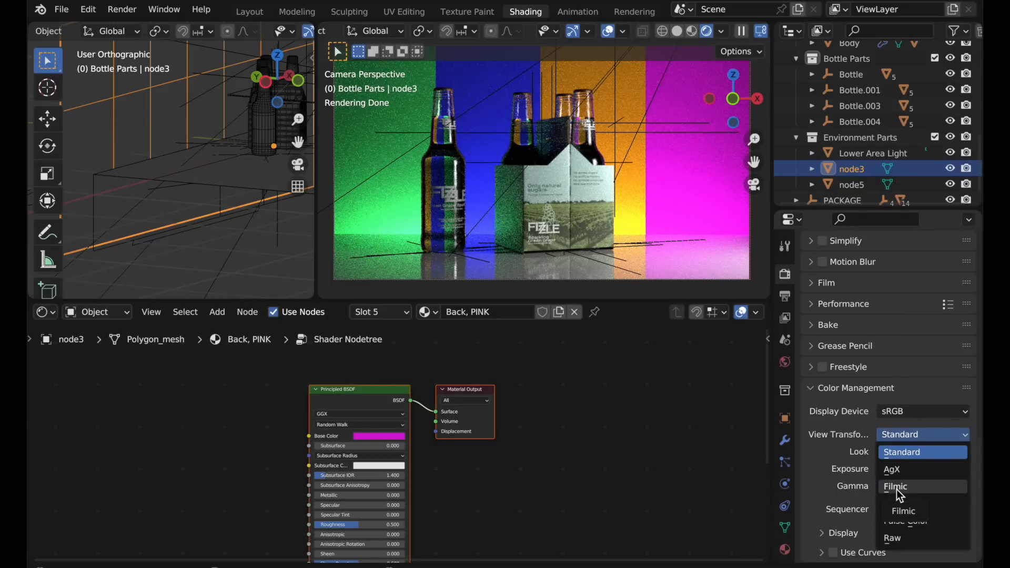
Set the product scene's view transform to Filmic and select the lower area light.
left_click(896, 486)
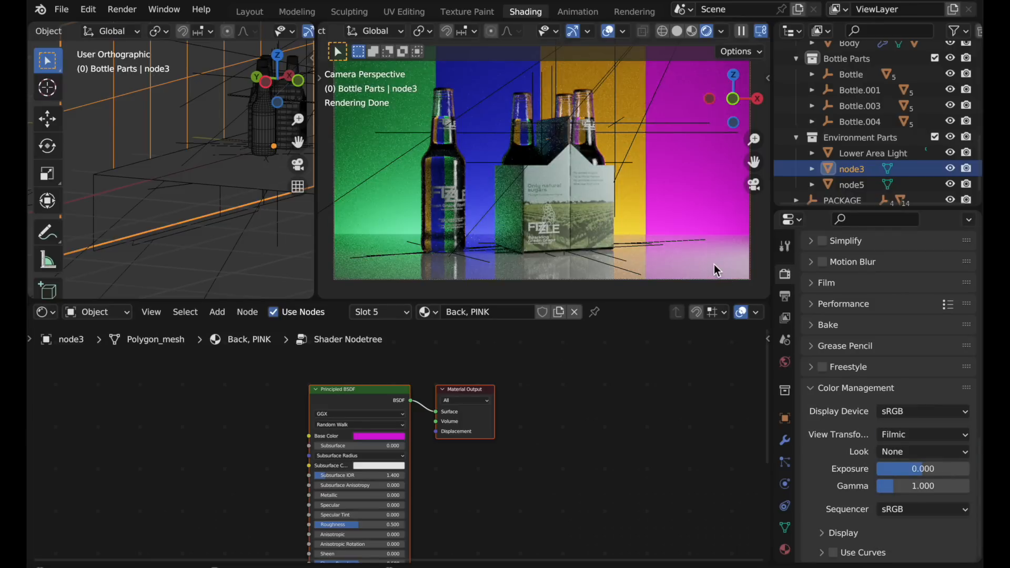
mouse_move(378, 205)
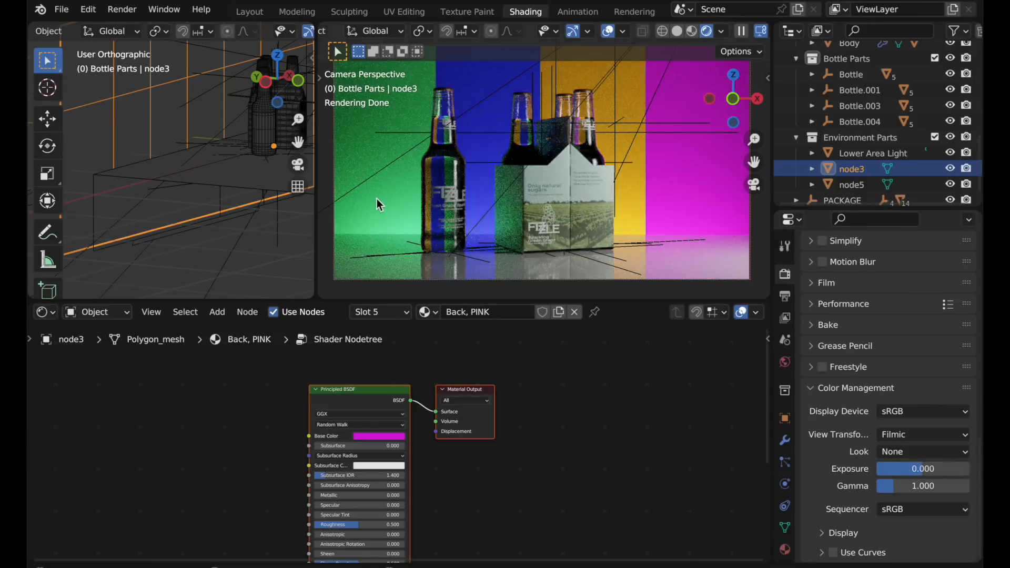
mouse_move(635, 222)
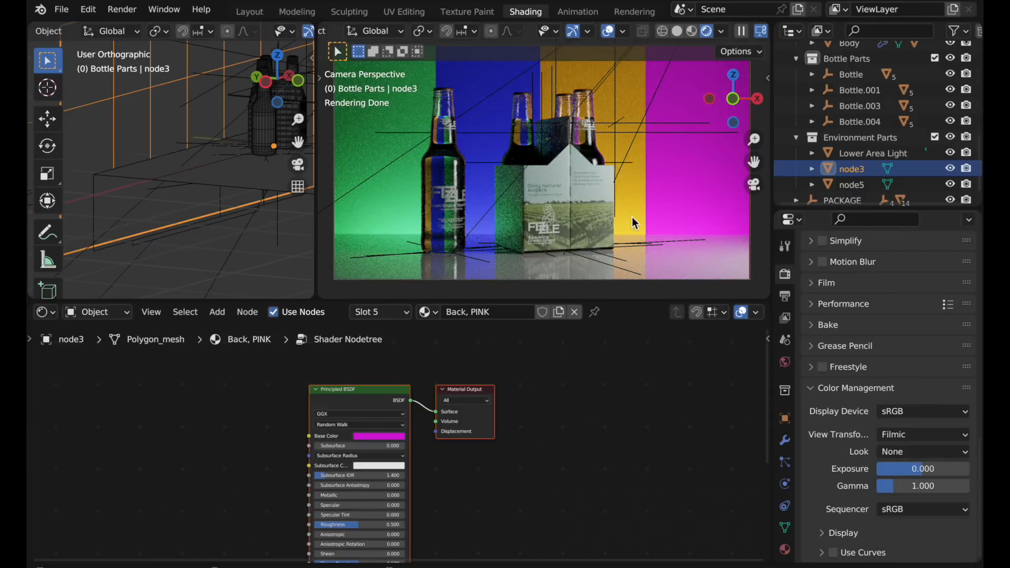
mouse_move(719, 230)
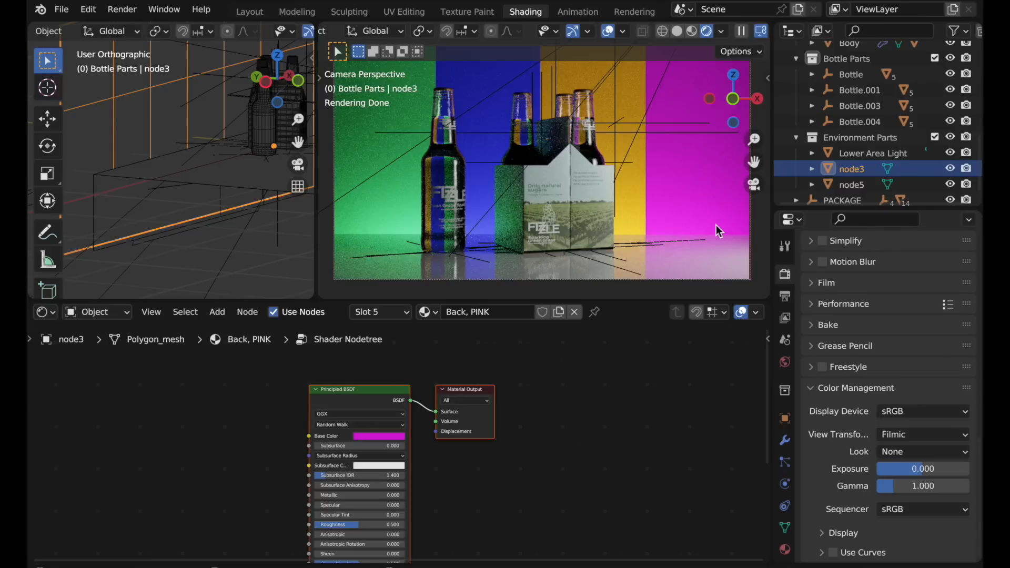
mouse_move(673, 219)
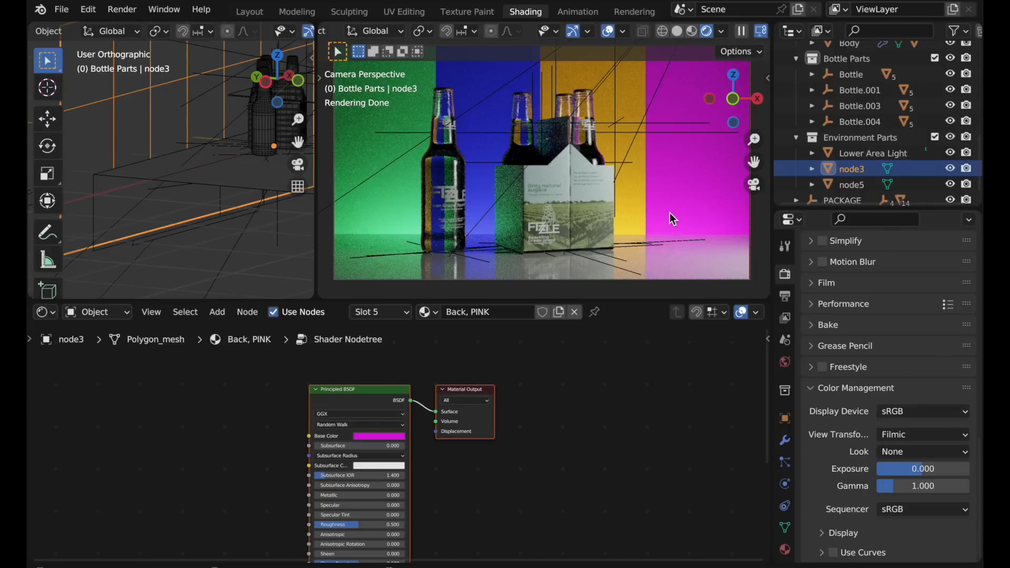
mouse_move(127, 252)
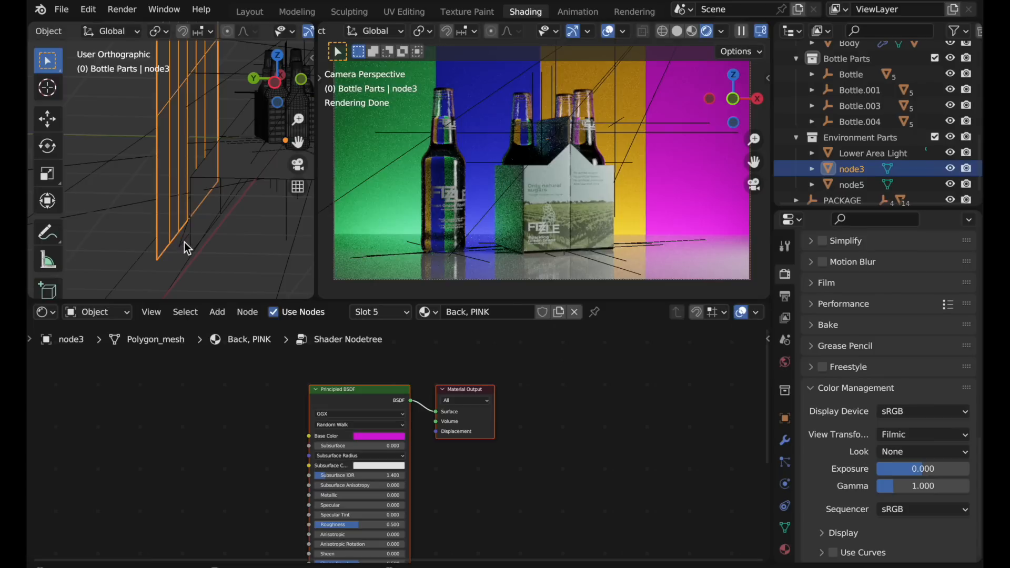
left_click(874, 153)
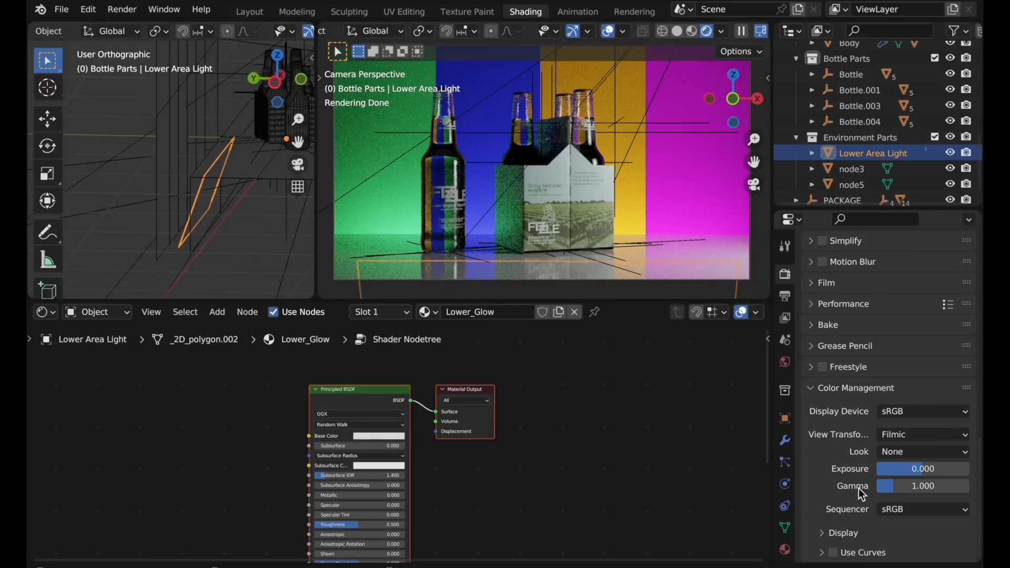
left_click(923, 434)
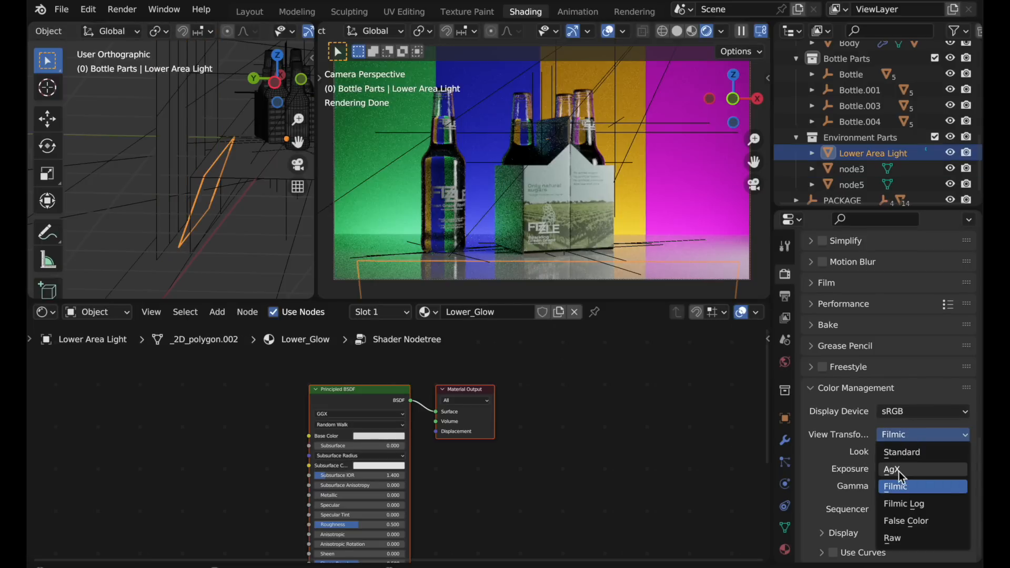
left_click(891, 469)
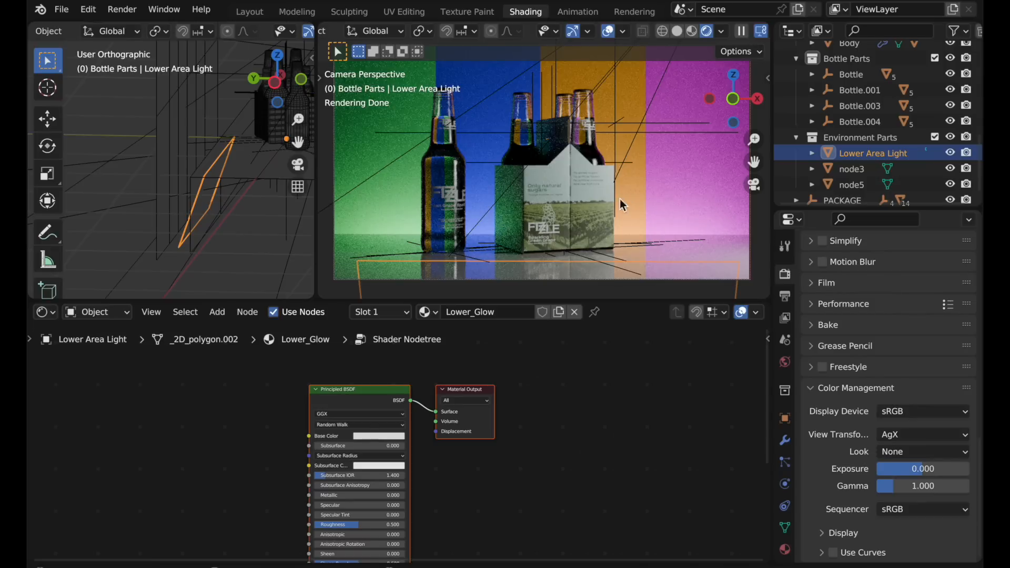
mouse_move(368, 219)
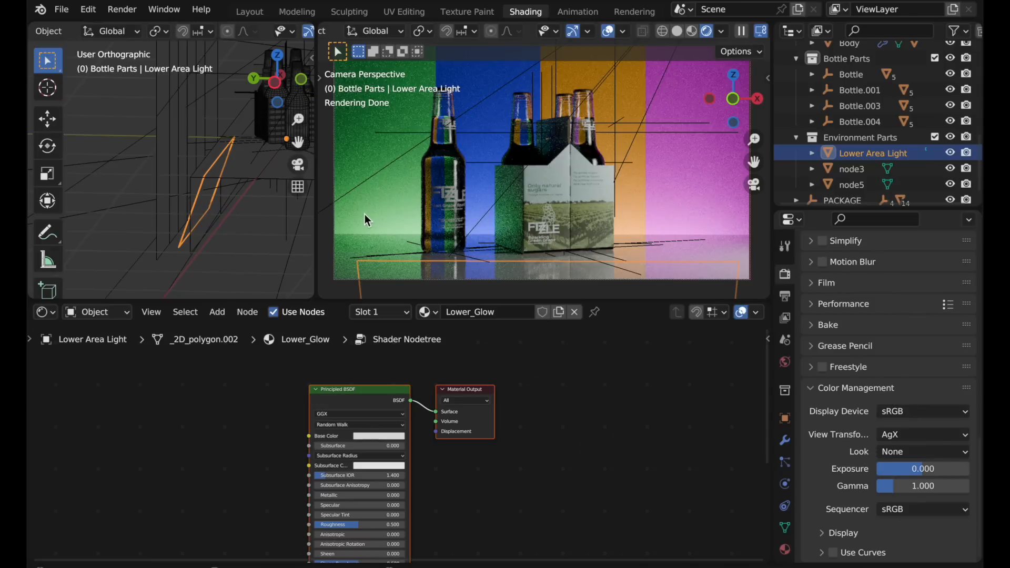
mouse_move(346, 197)
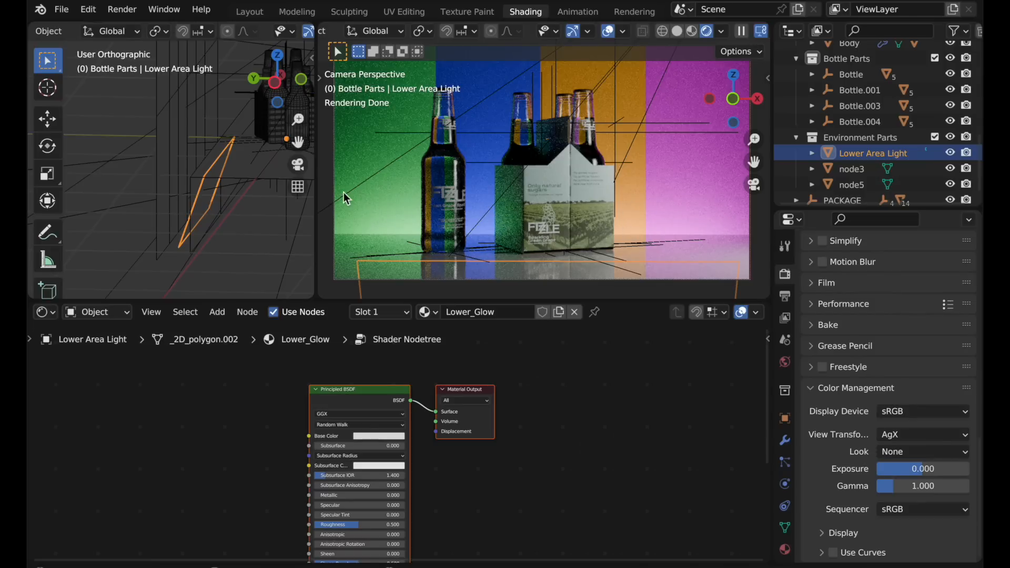
mouse_move(754, 235)
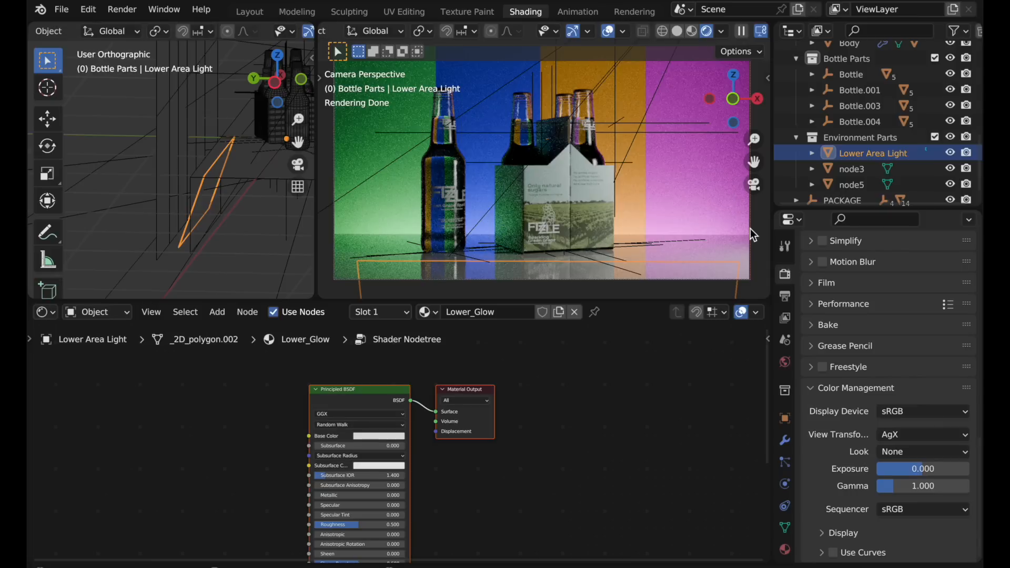
mouse_move(357, 238)
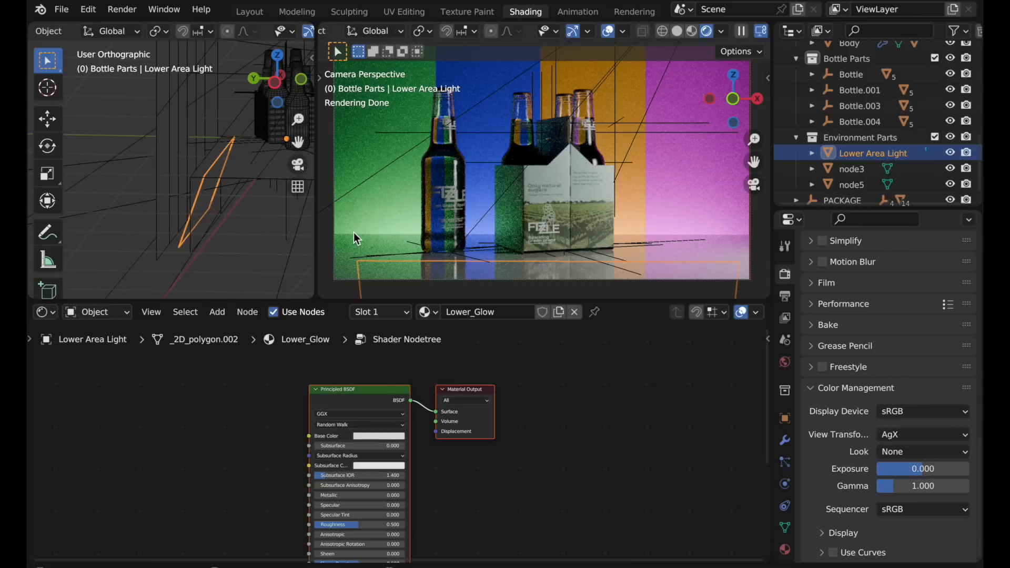
mouse_move(361, 189)
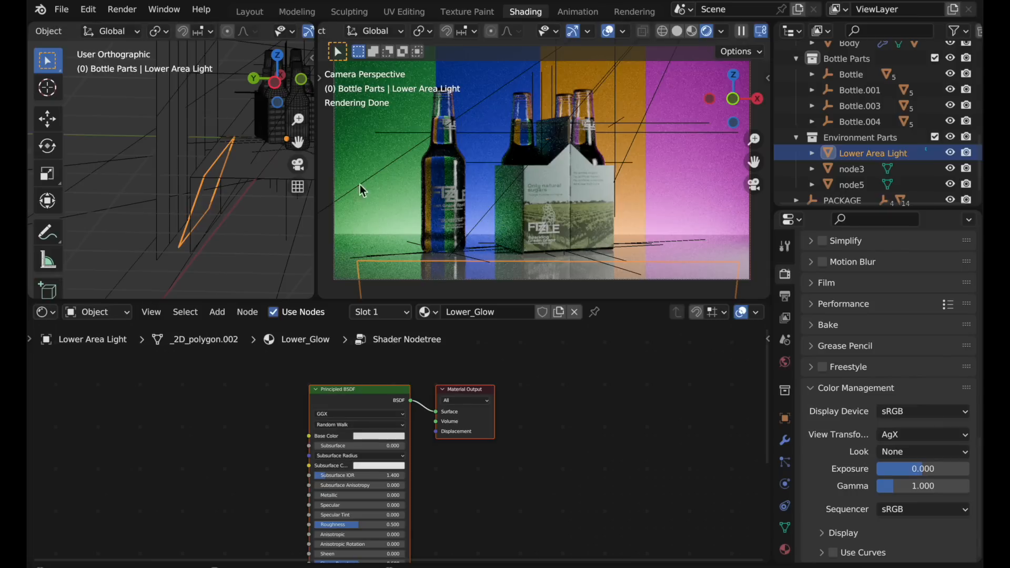
mouse_move(664, 102)
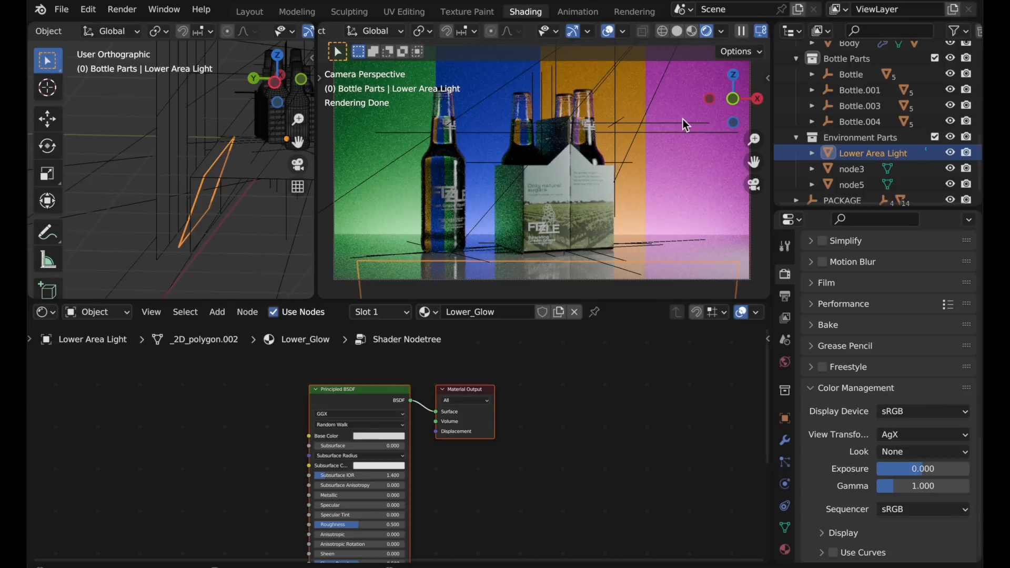
mouse_move(720, 191)
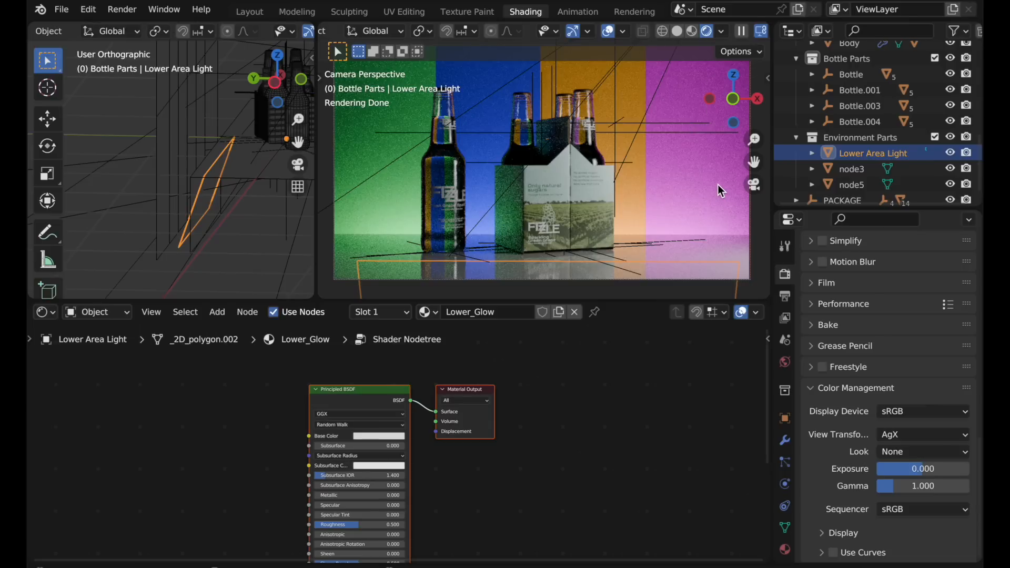
mouse_move(682, 142)
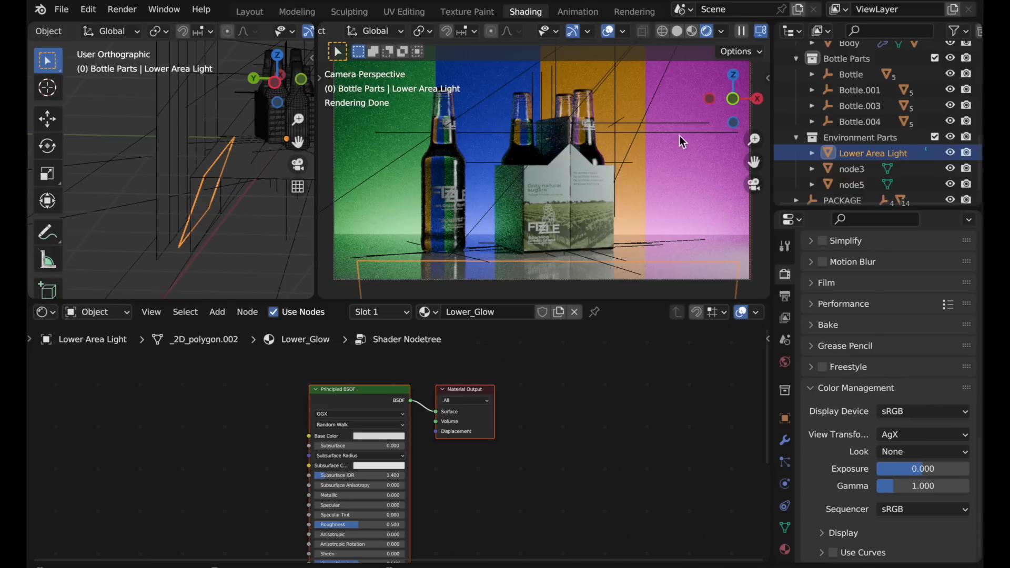
left_click(922, 434)
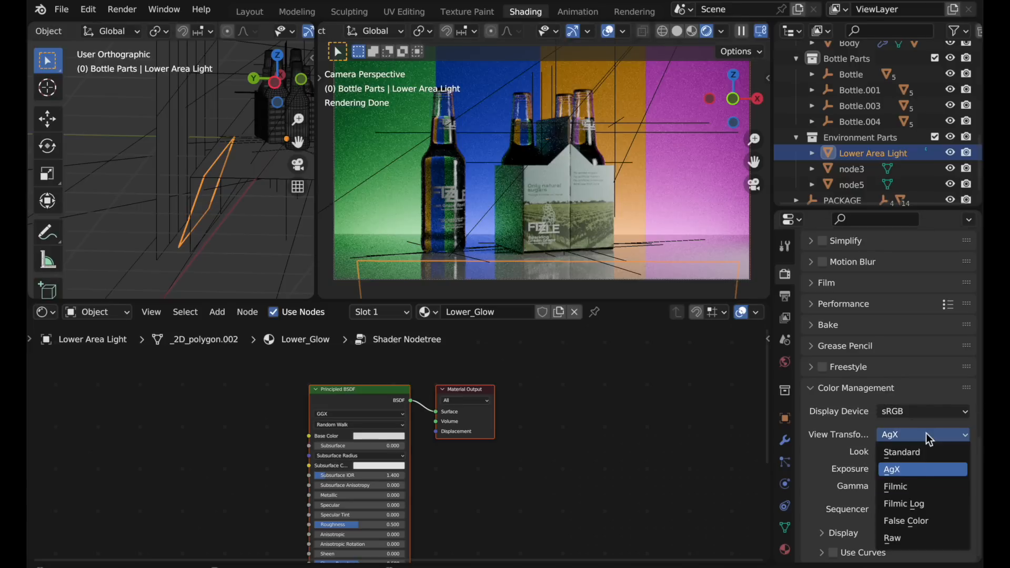
left_click(904, 503)
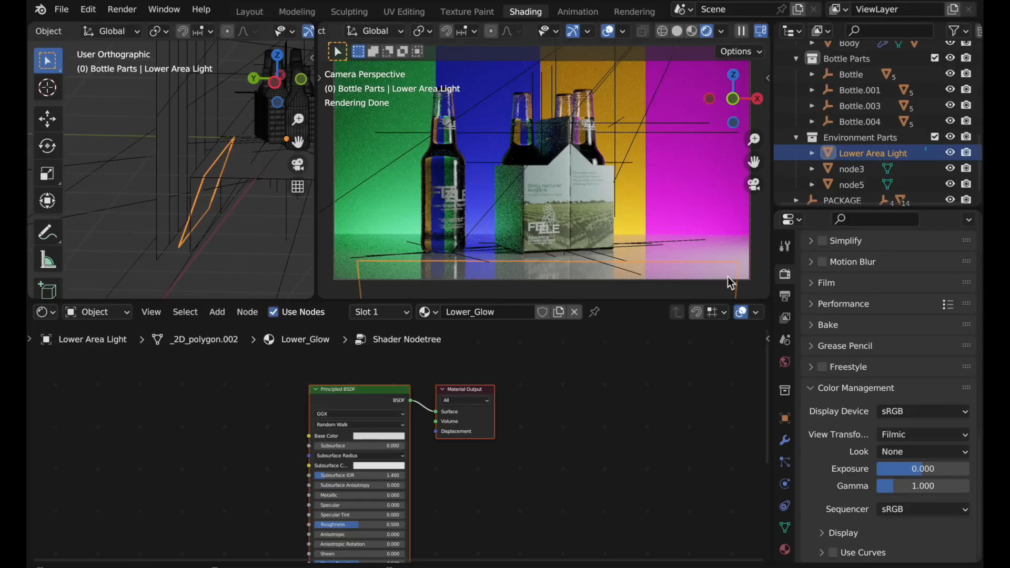
mouse_move(689, 231)
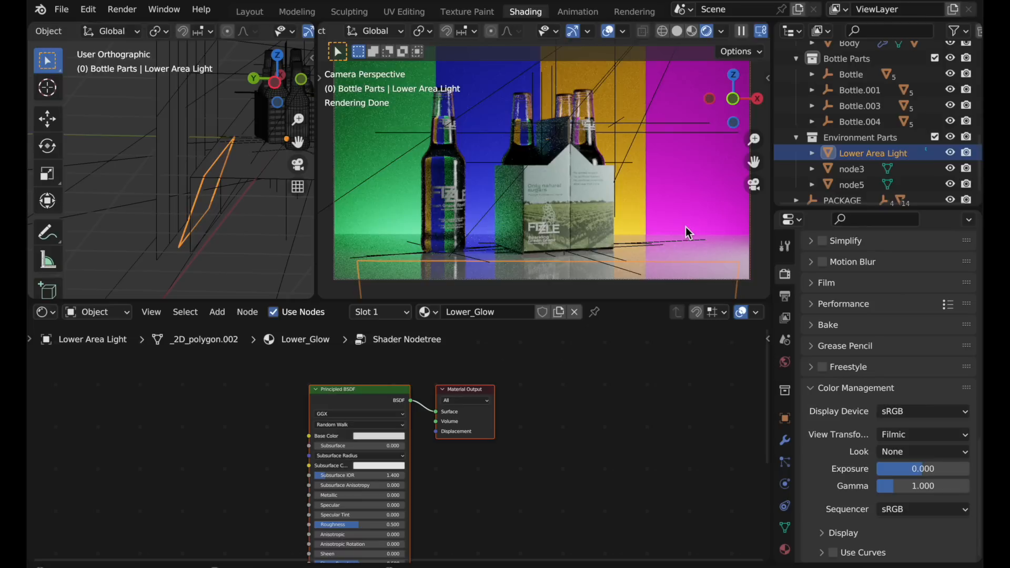
left_click(923, 435)
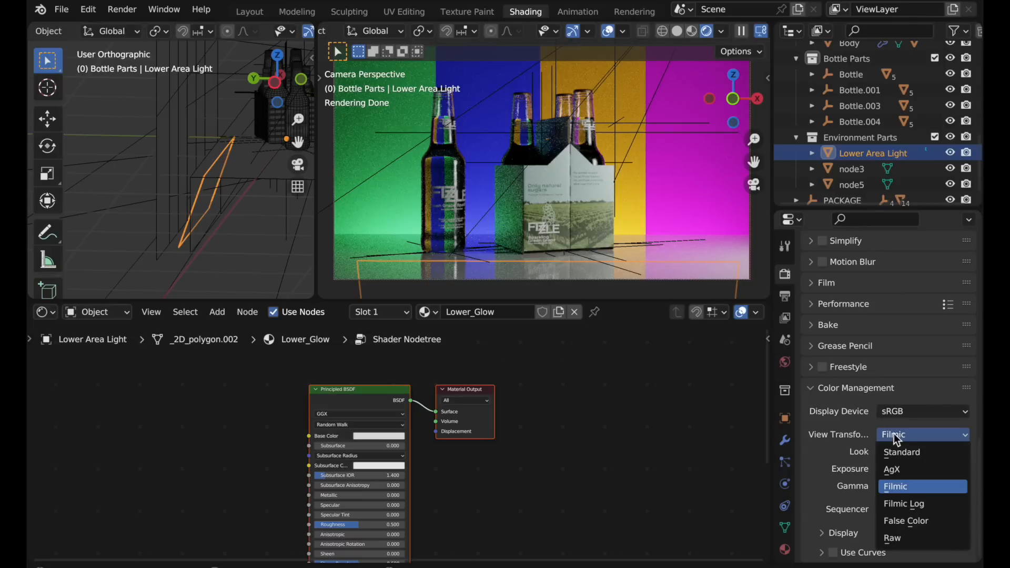
left_click(892, 468)
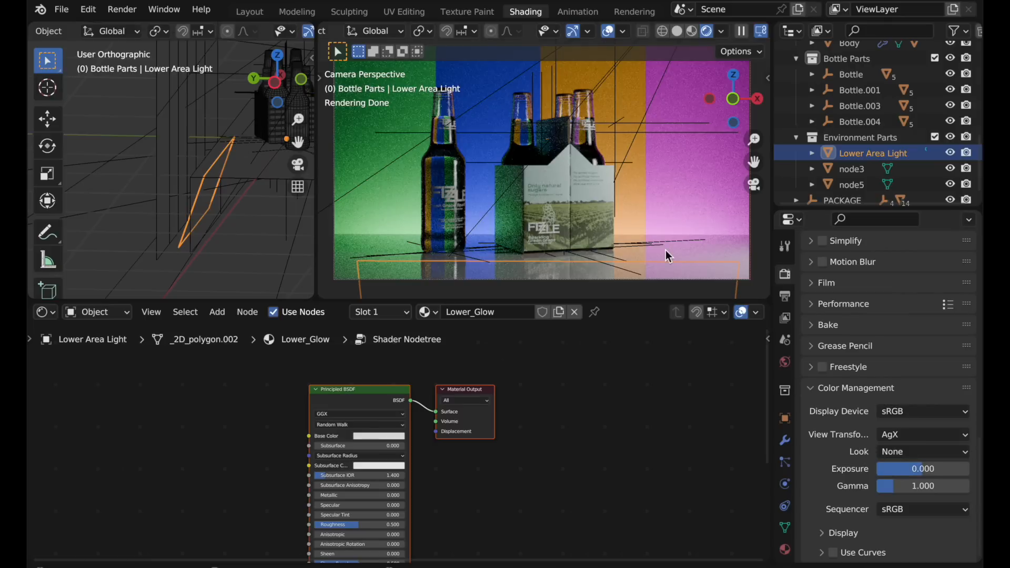
mouse_move(484, 133)
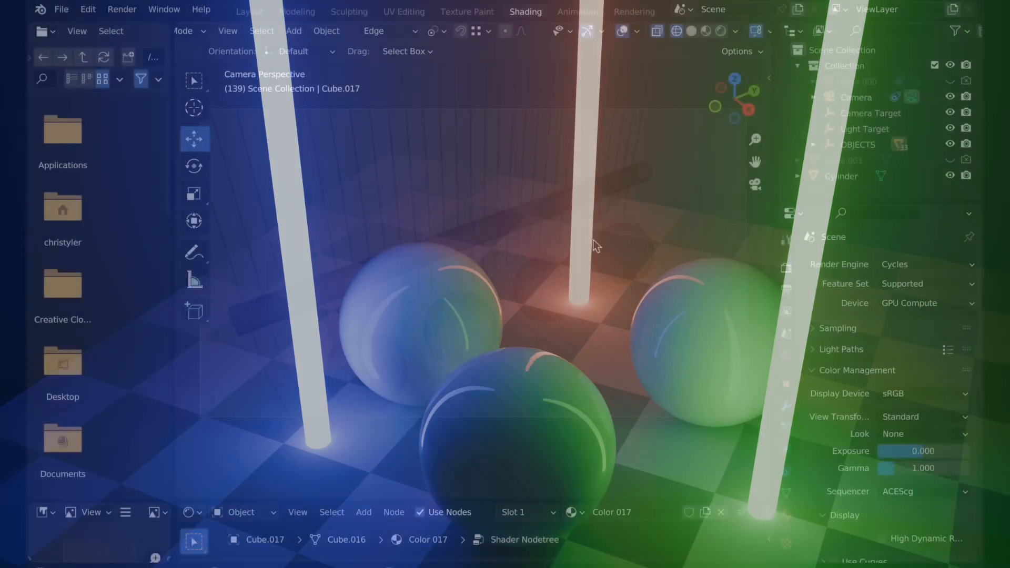
Show the rainbow-walled sphere test scene in rendered shading under AgX.
left_click(706, 31)
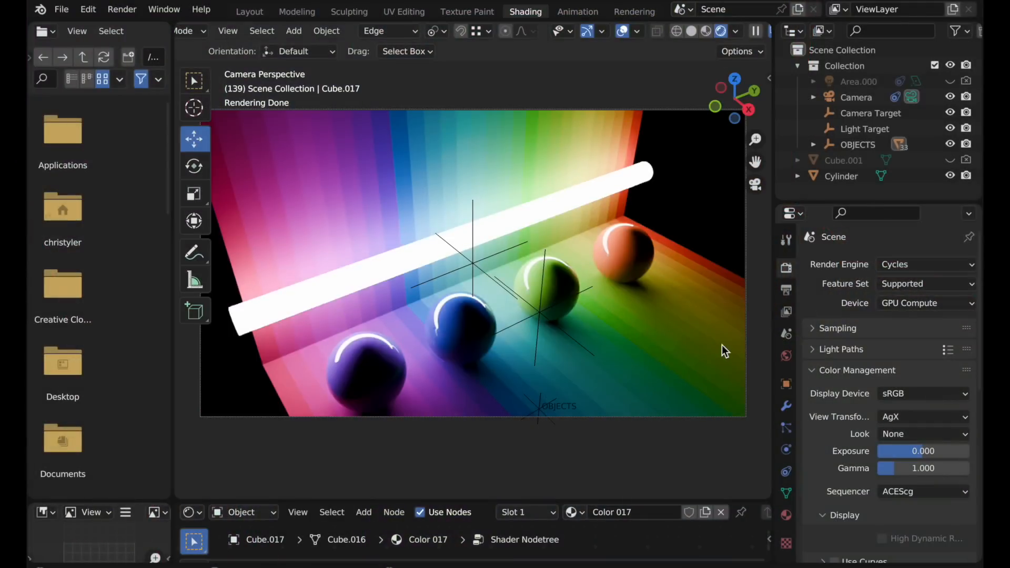
mouse_move(923, 433)
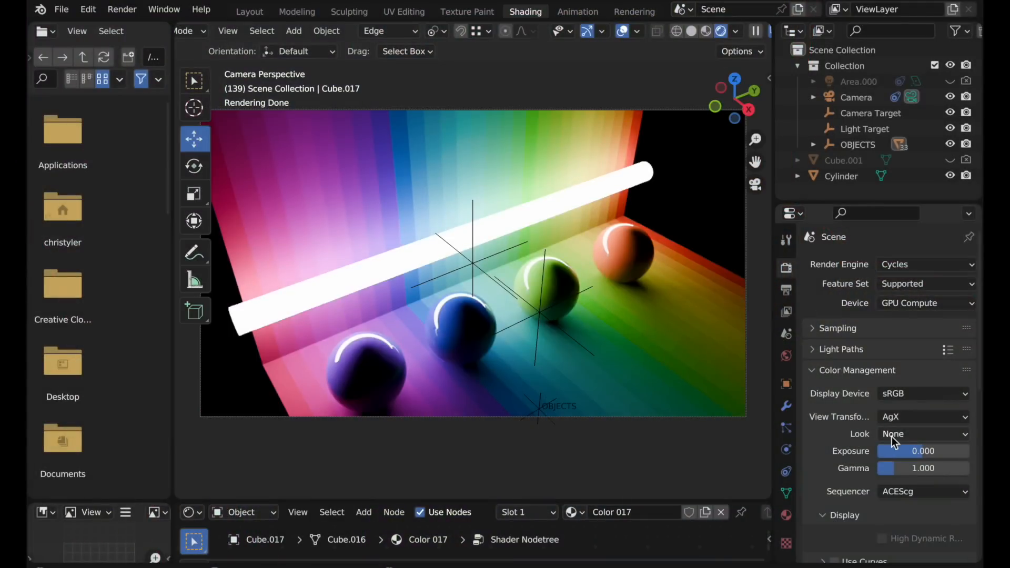
Apply the High Contrast look to the rainbow sphere scene over AgX and review the looks list.
left_click(923, 433)
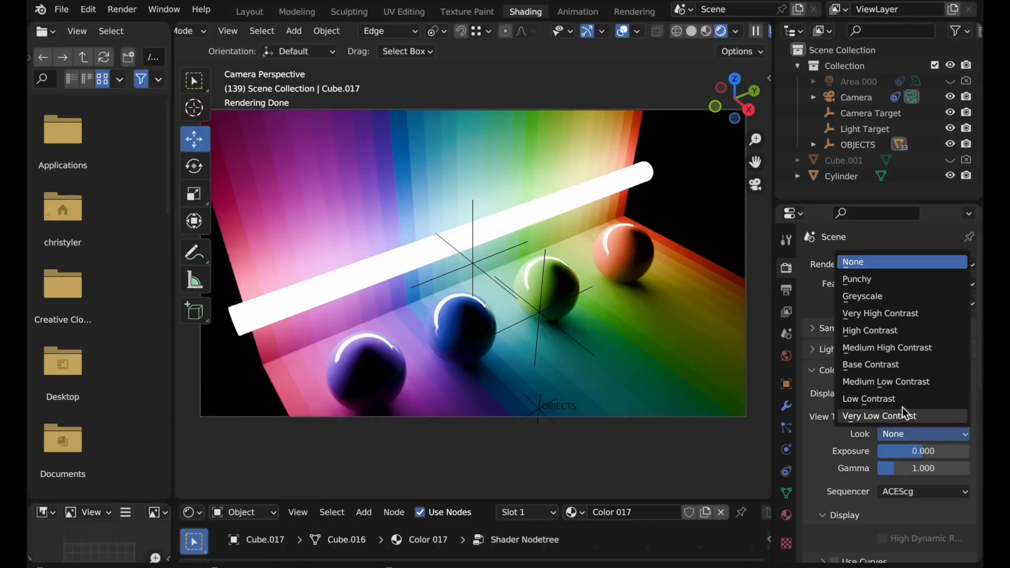
mouse_move(895, 330)
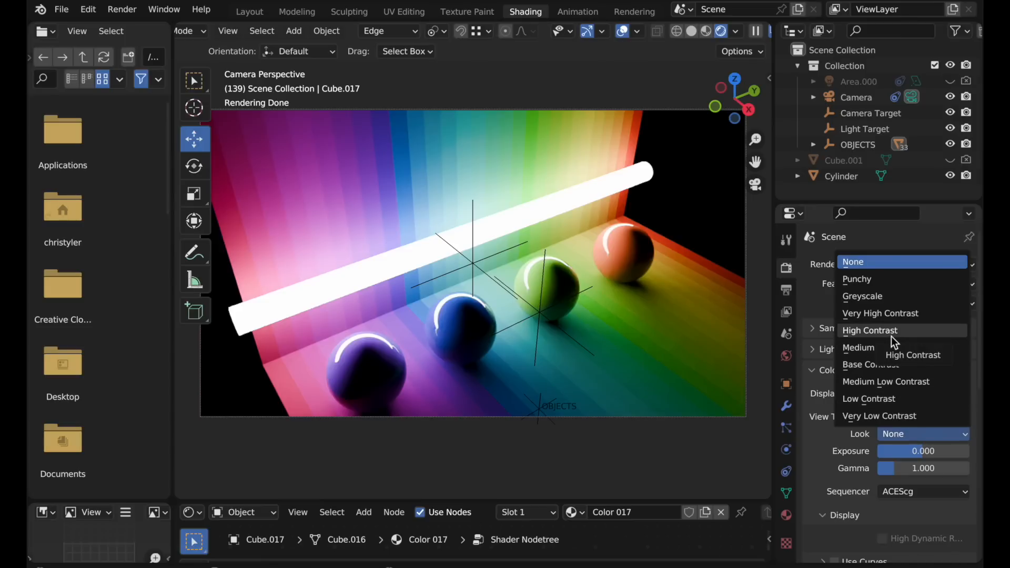
left_click(870, 331)
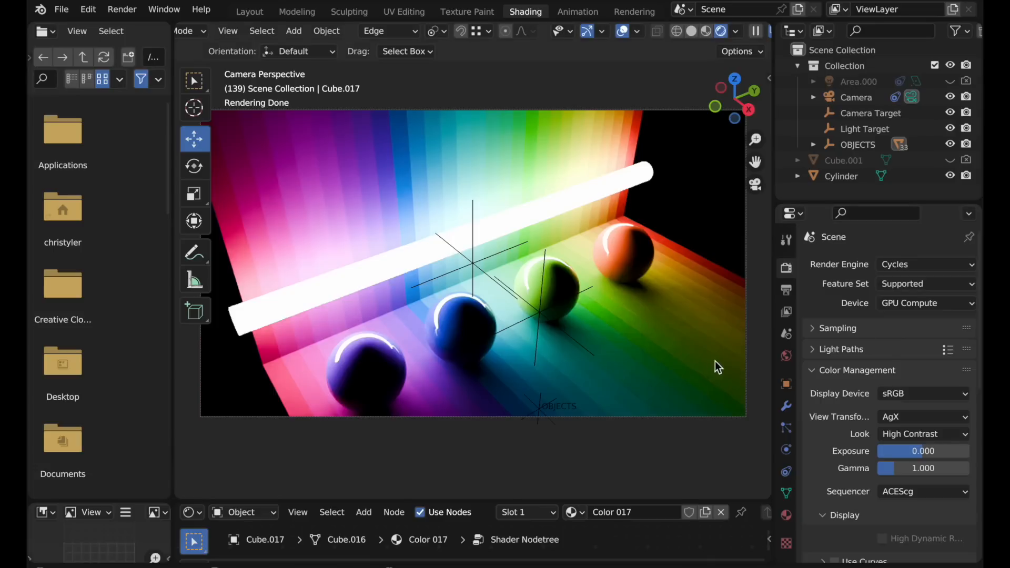
mouse_move(451, 297)
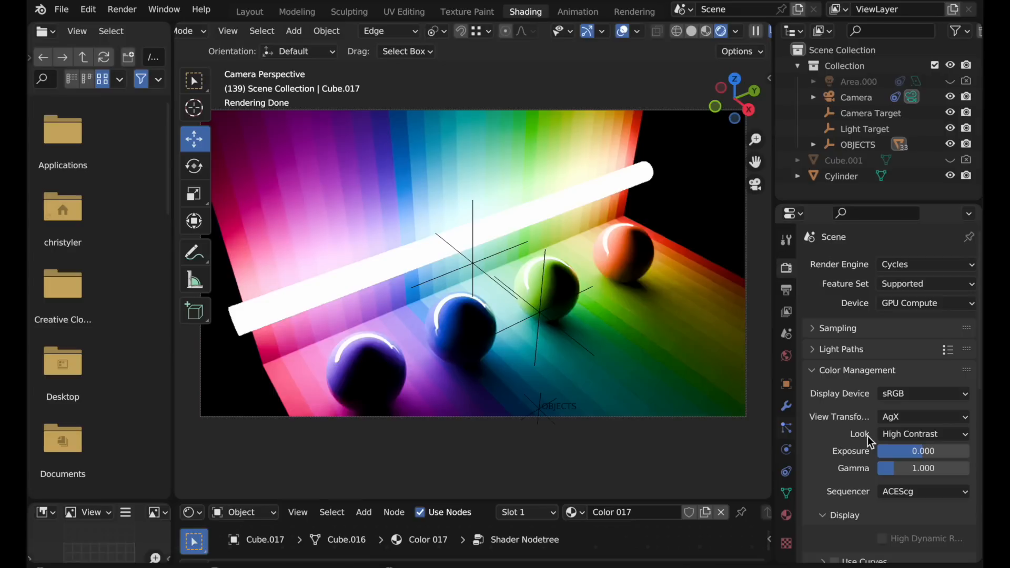
mouse_move(923, 433)
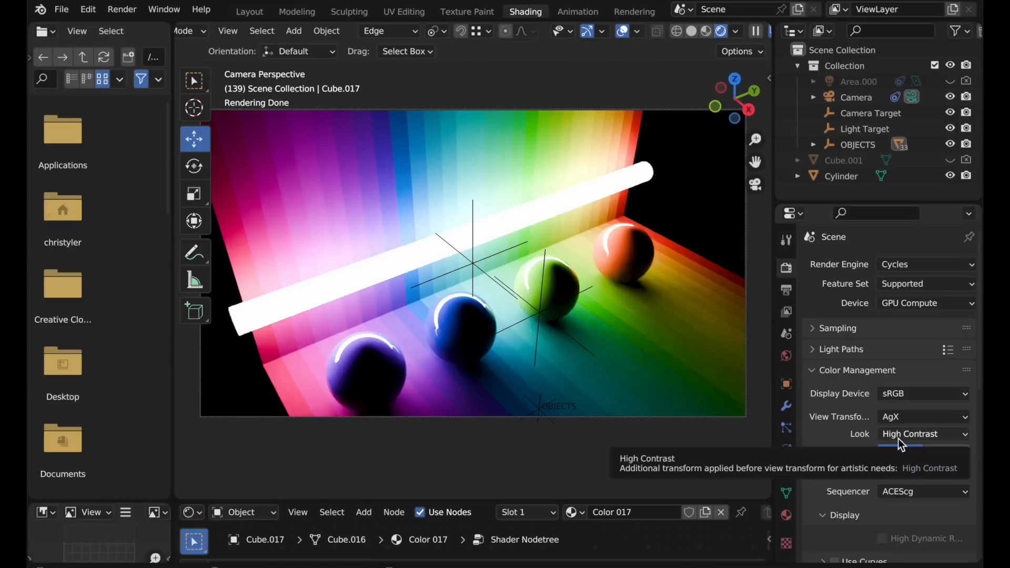
left_click(923, 434)
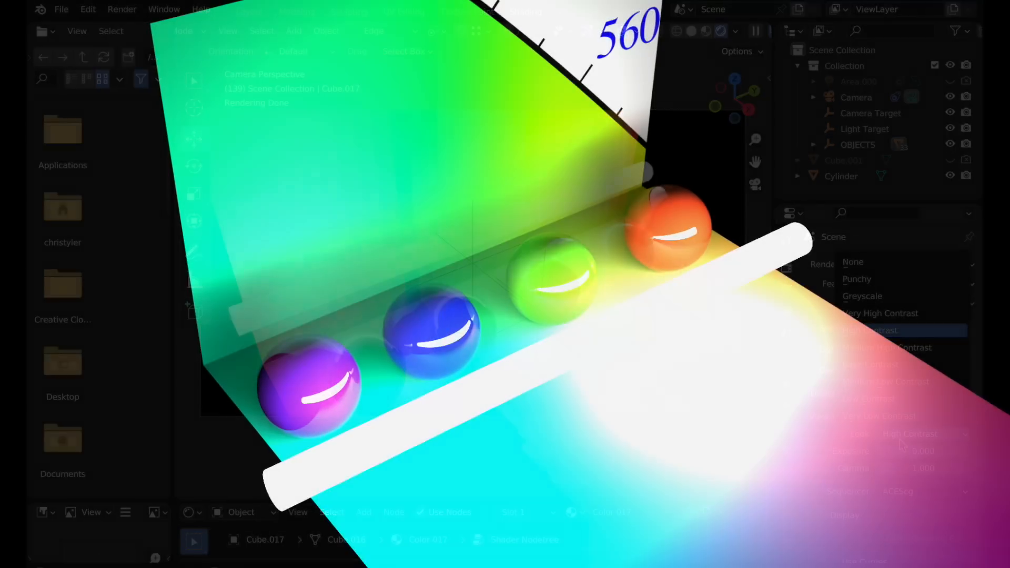